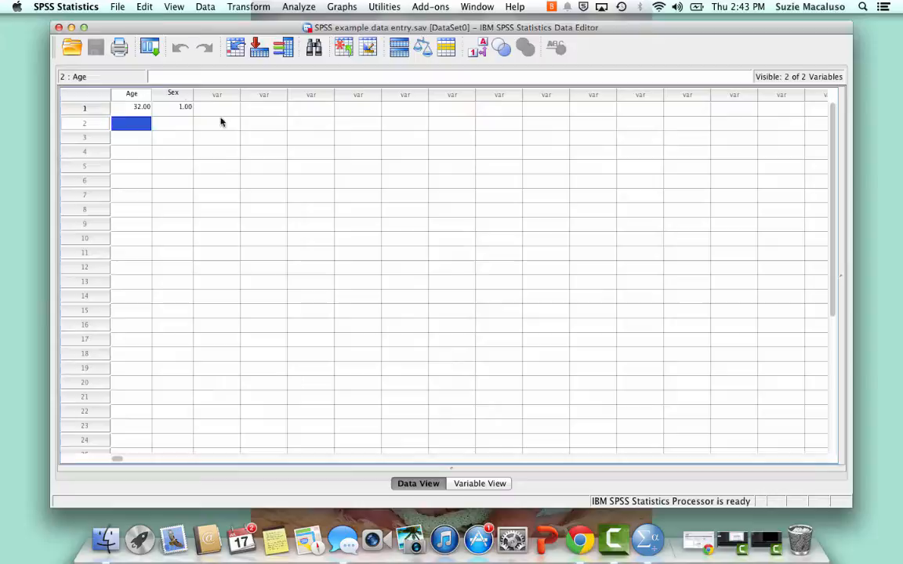
mouse_move(72, 46)
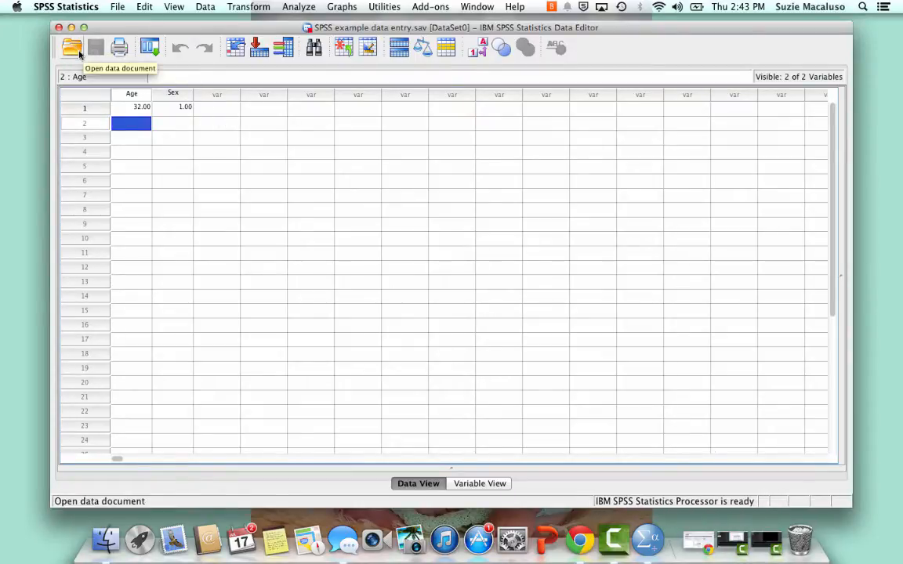
mouse_move(154, 10)
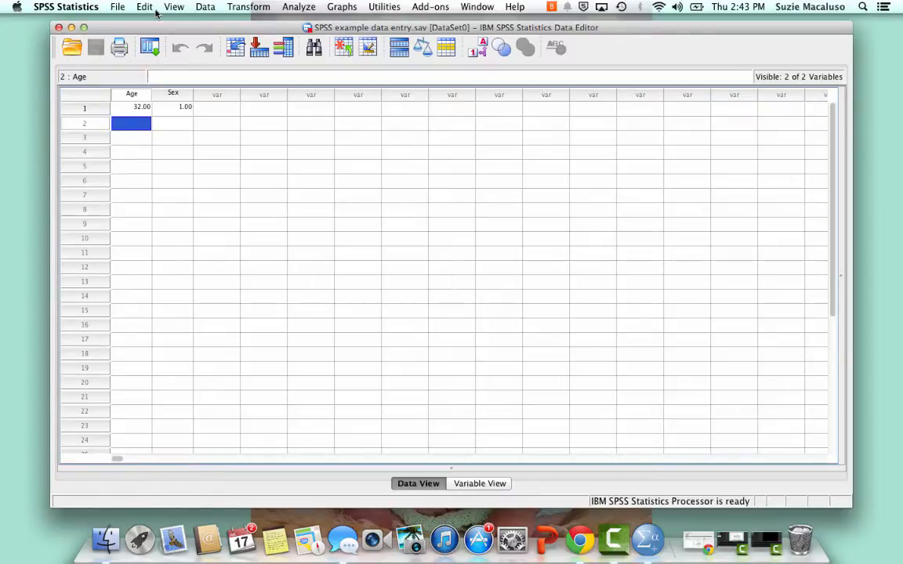
Step: Choose File > Open > Data to bring up the open-data dialog
left_click(121, 7)
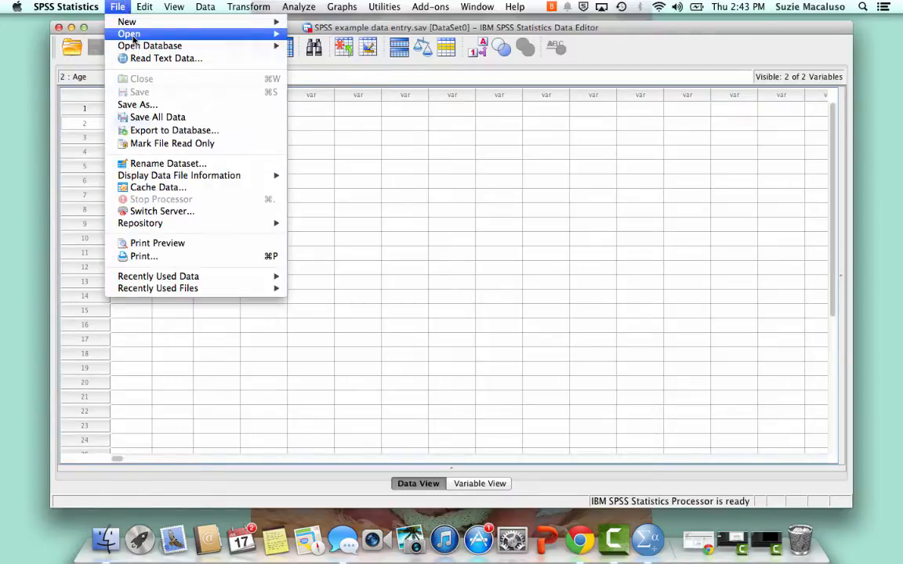
mouse_move(128, 33)
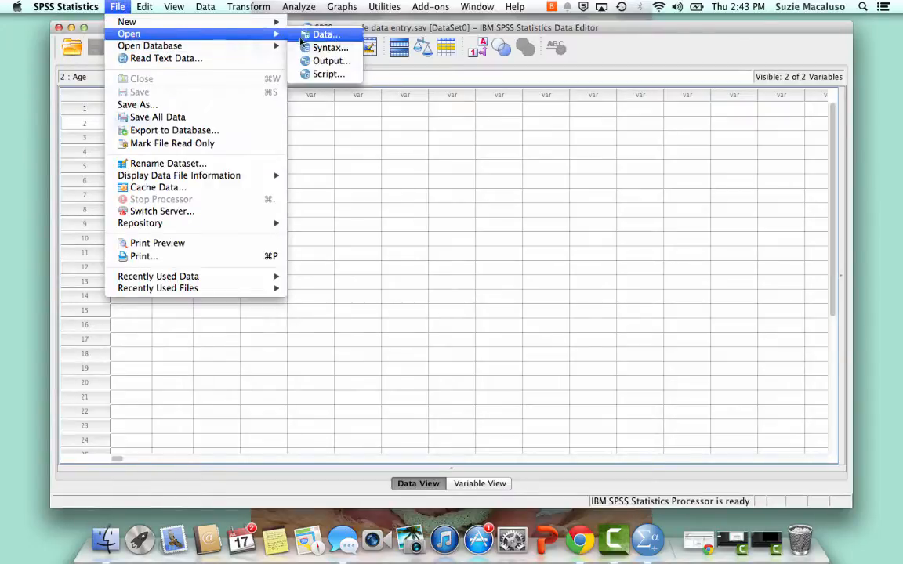
left_click(326, 34)
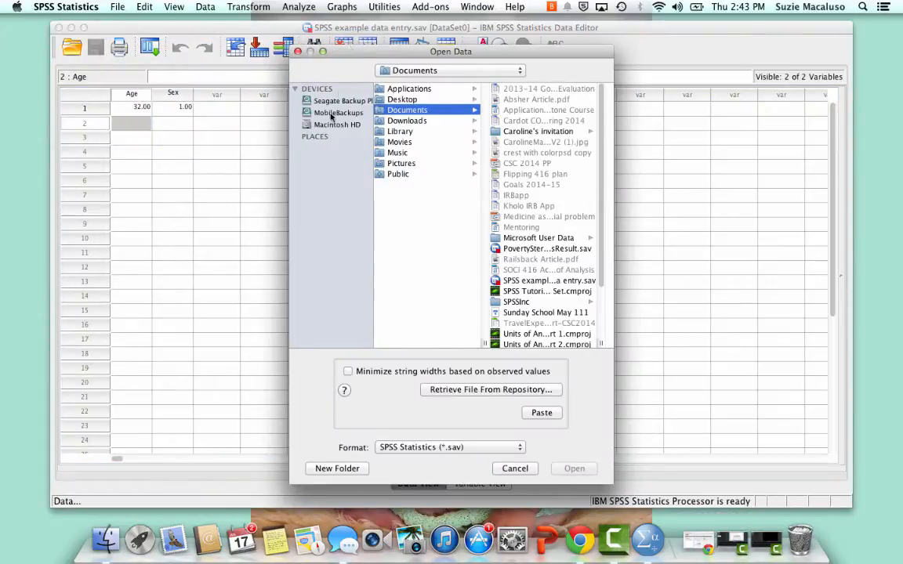
Step: Open 'GSS 2008 subset.sav' from the Data Sets folder on Seagate Backup
left_click(336, 100)
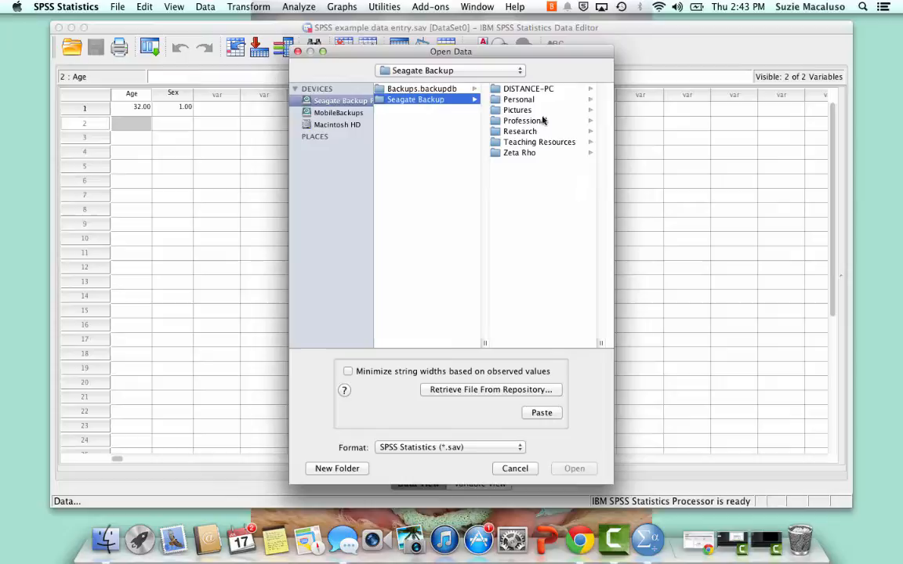
left_click(539, 142)
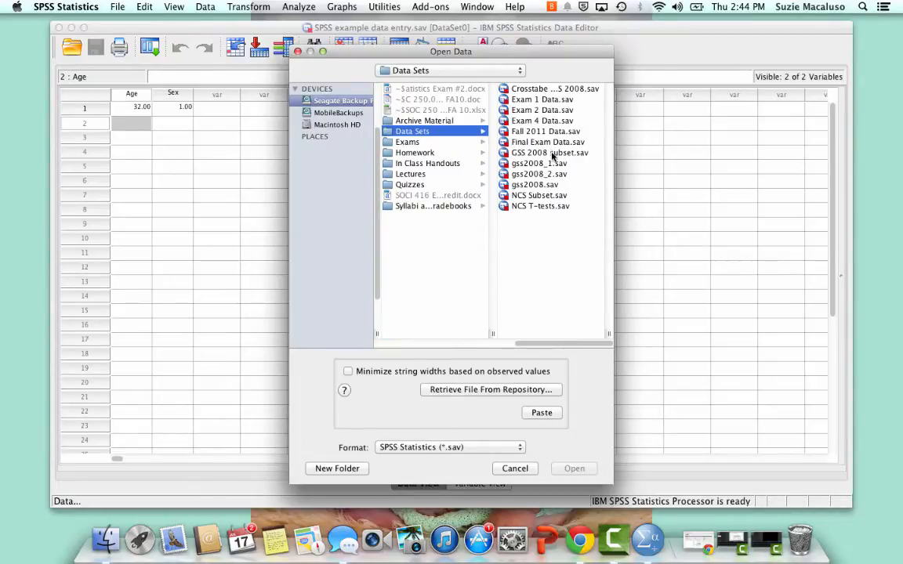
left_click(545, 153)
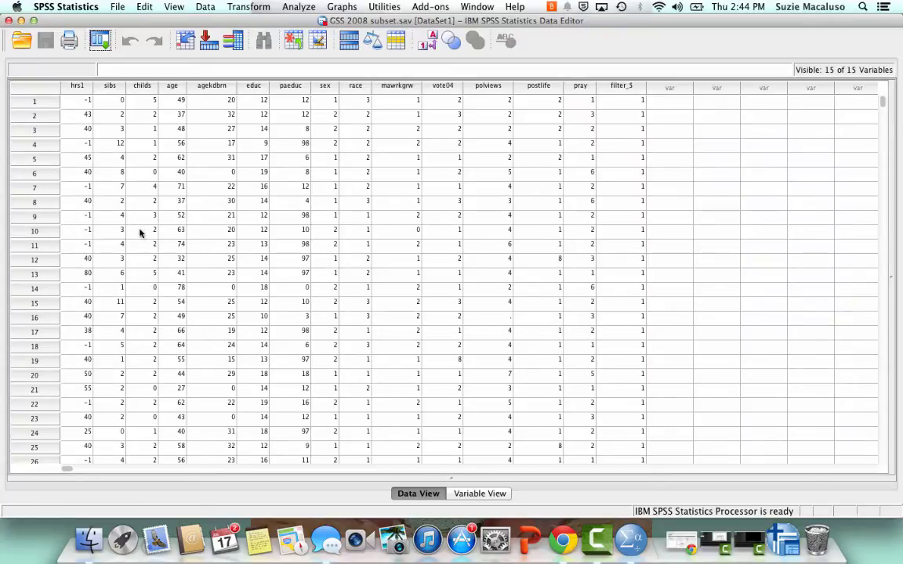
mouse_move(487, 455)
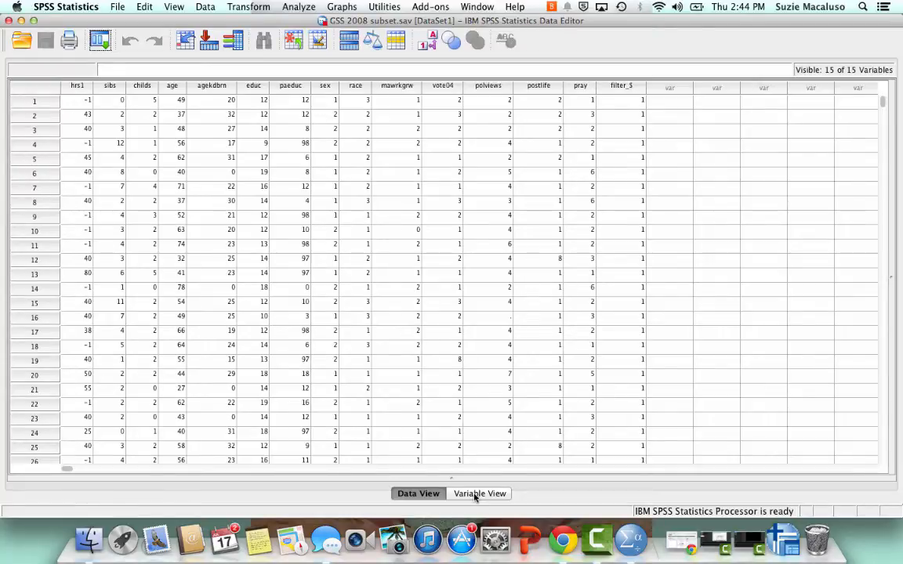
Step: Switch to Variable View to see the 15 variable definitions
left_click(478, 494)
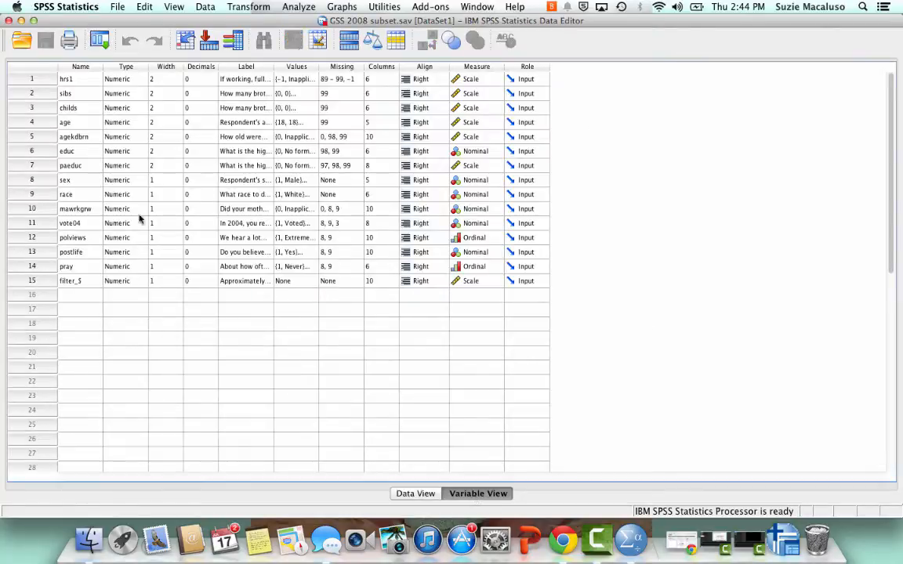
mouse_move(19, 47)
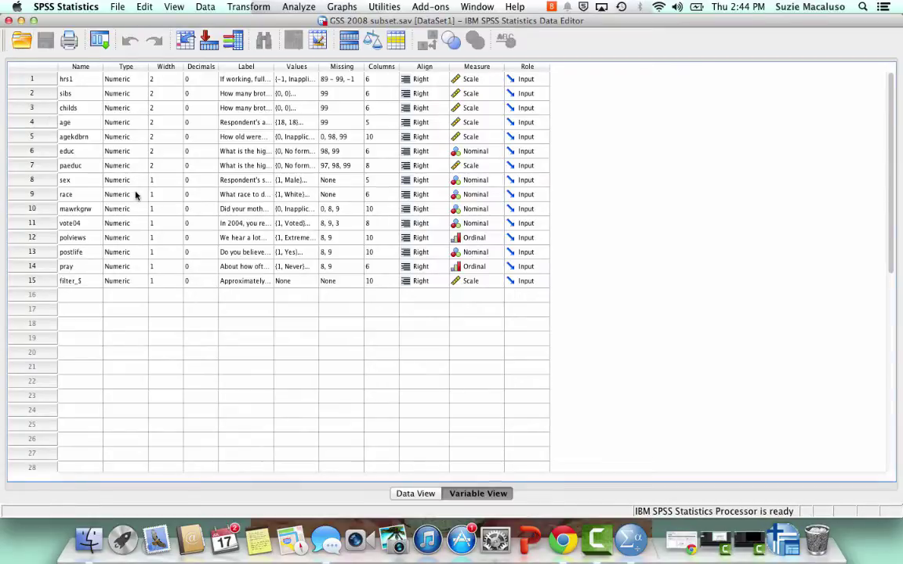
mouse_move(130, 181)
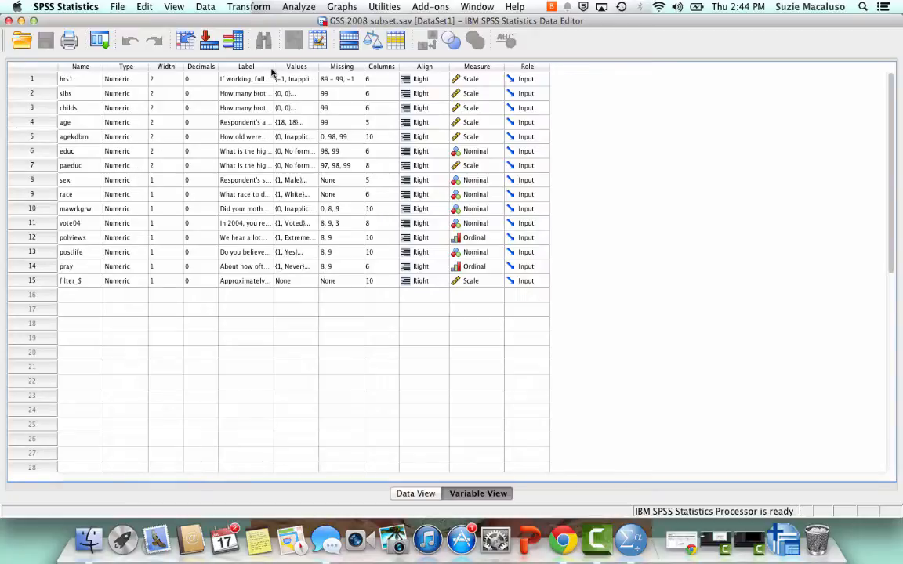
mouse_move(283, 78)
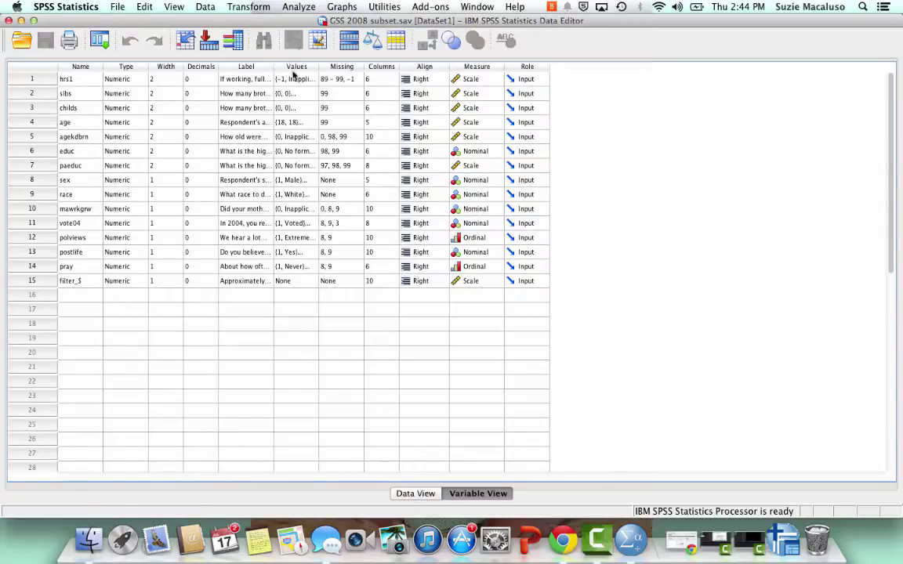
mouse_move(245, 102)
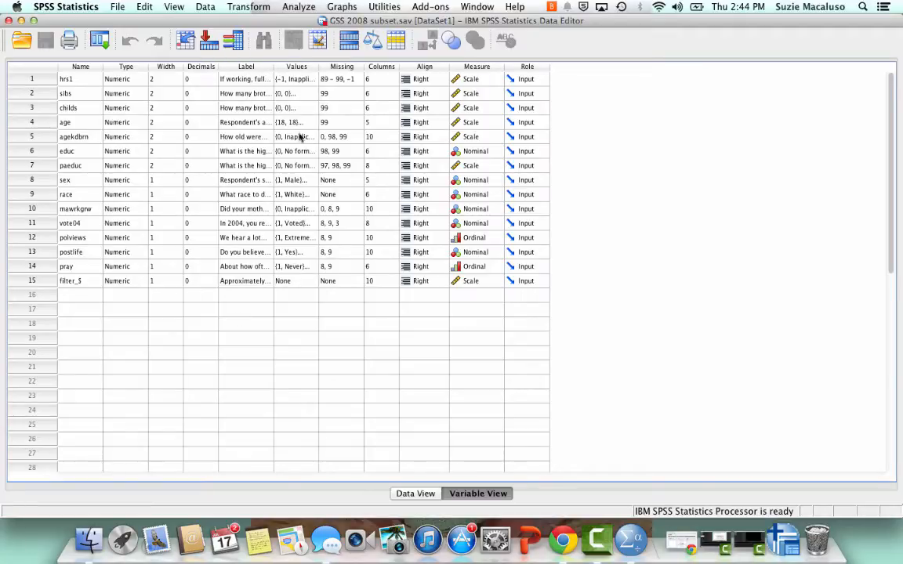
mouse_move(442, 108)
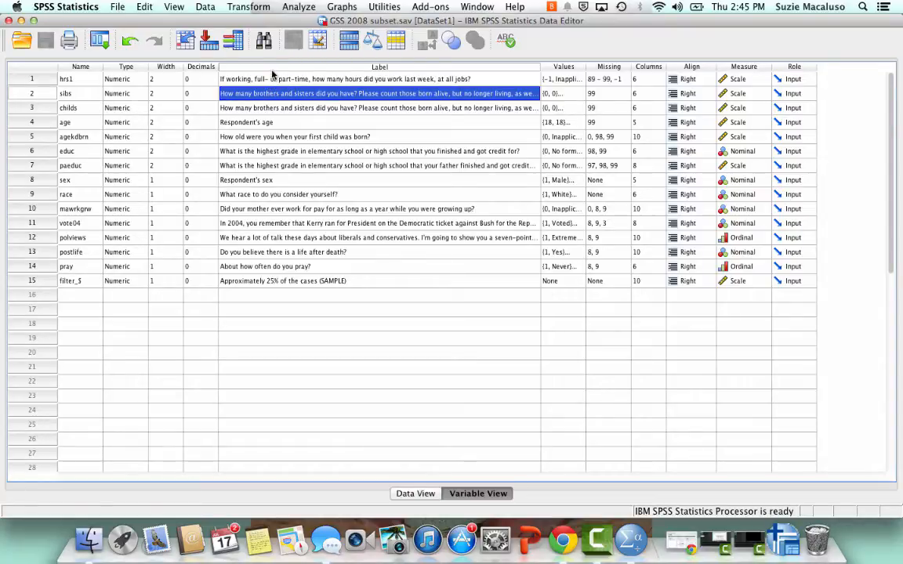
mouse_move(307, 7)
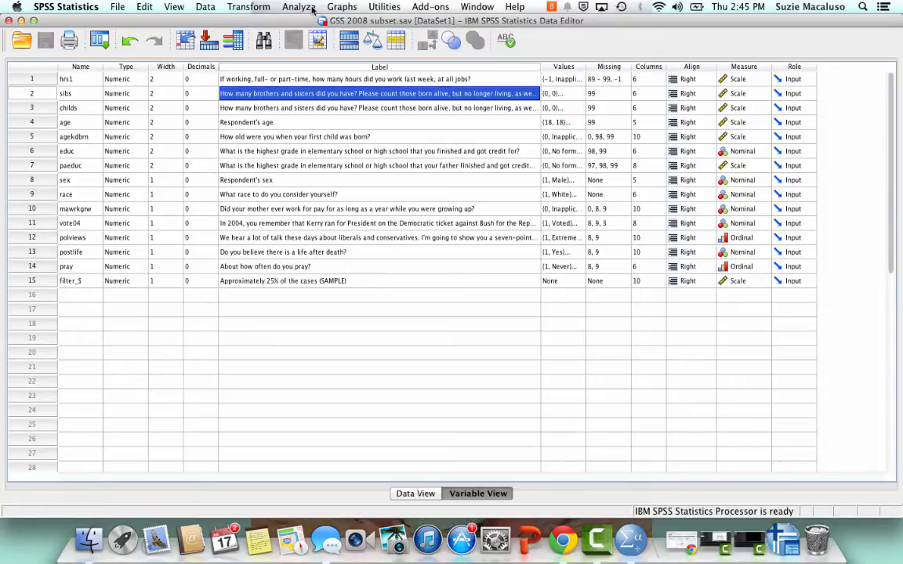
Step: Open the Analyze menu to reach Descriptive Statistics
left_click(308, 7)
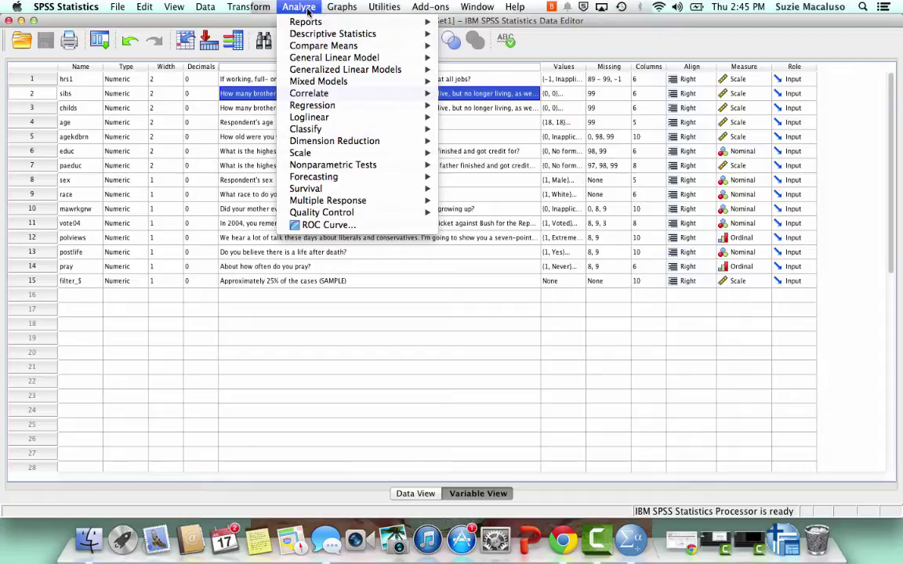
mouse_move(331, 33)
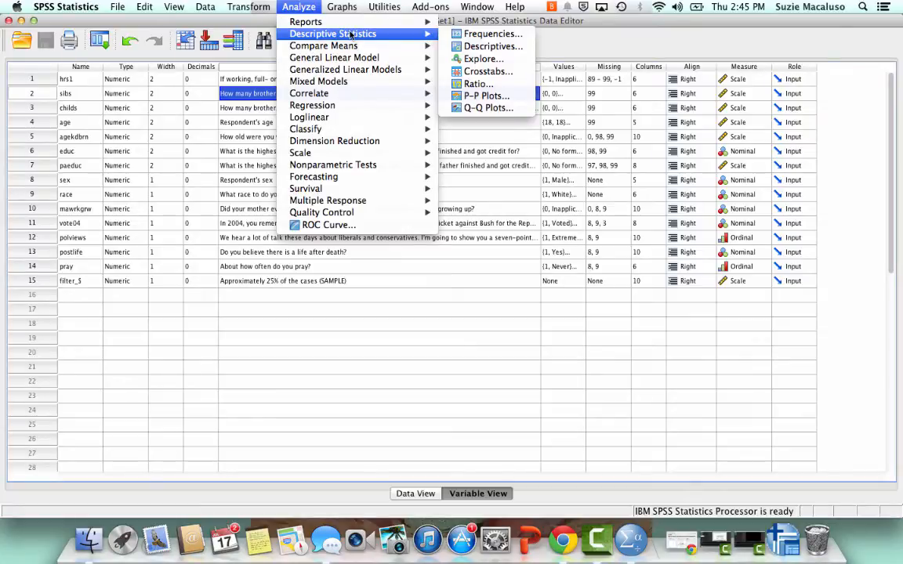
mouse_move(492, 33)
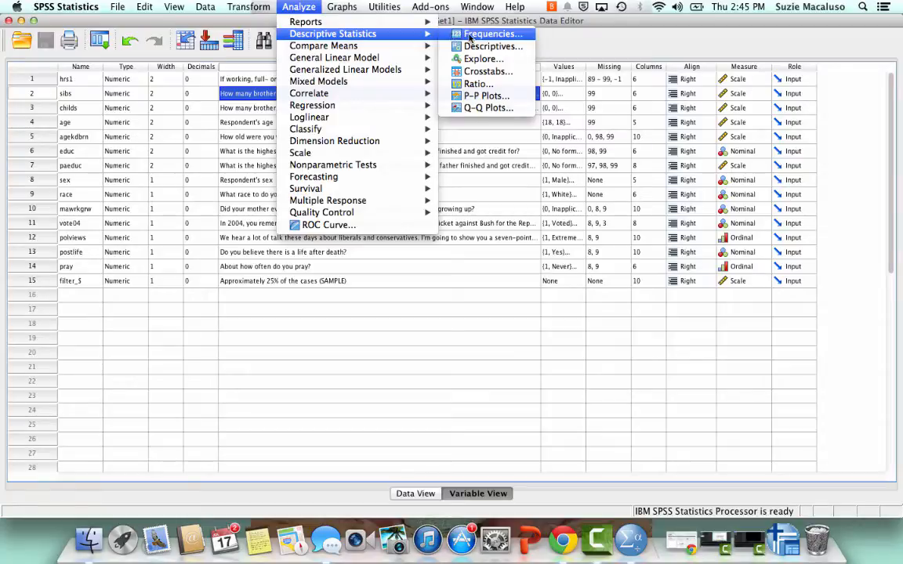
mouse_move(479, 38)
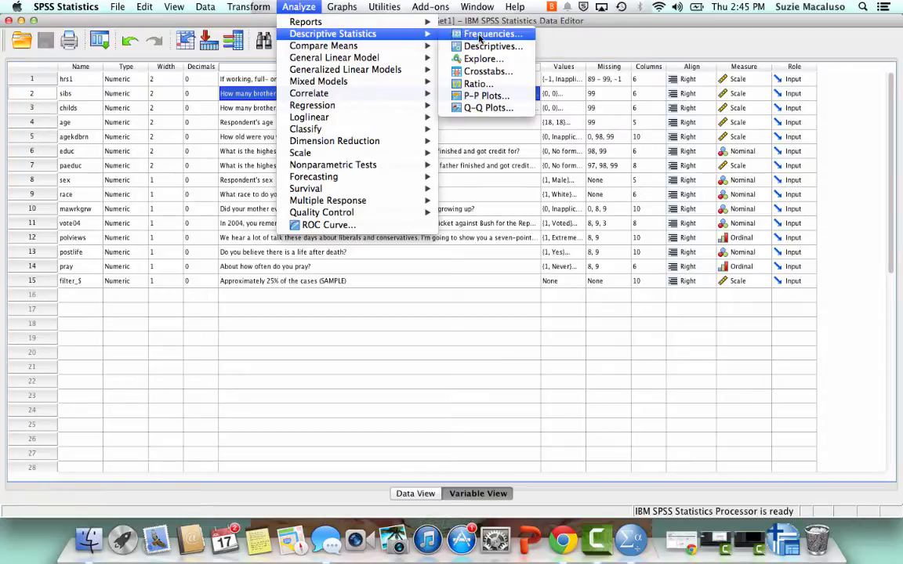
Step: Open Frequencies, move the dialog aside, and list variables by name instead of label
left_click(492, 34)
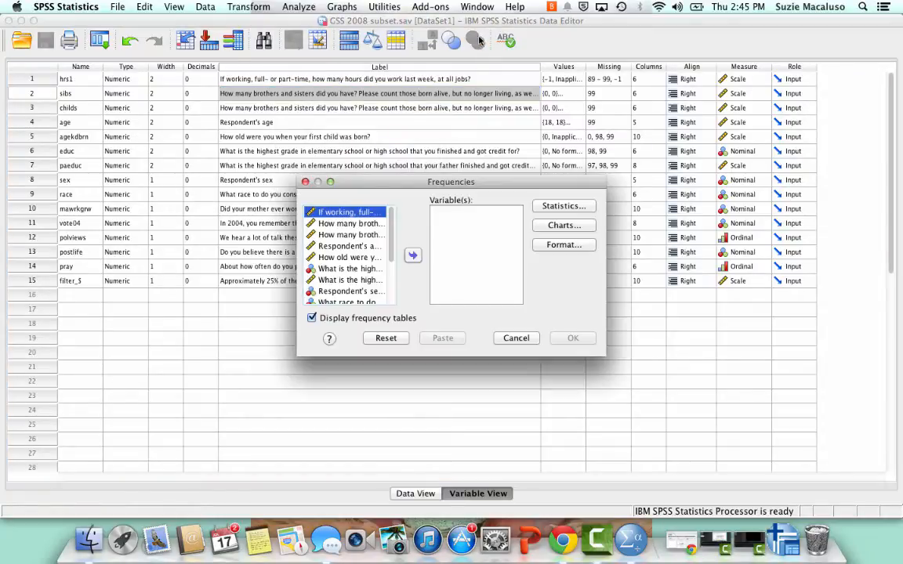
left_click_drag(451, 181, 421, 146)
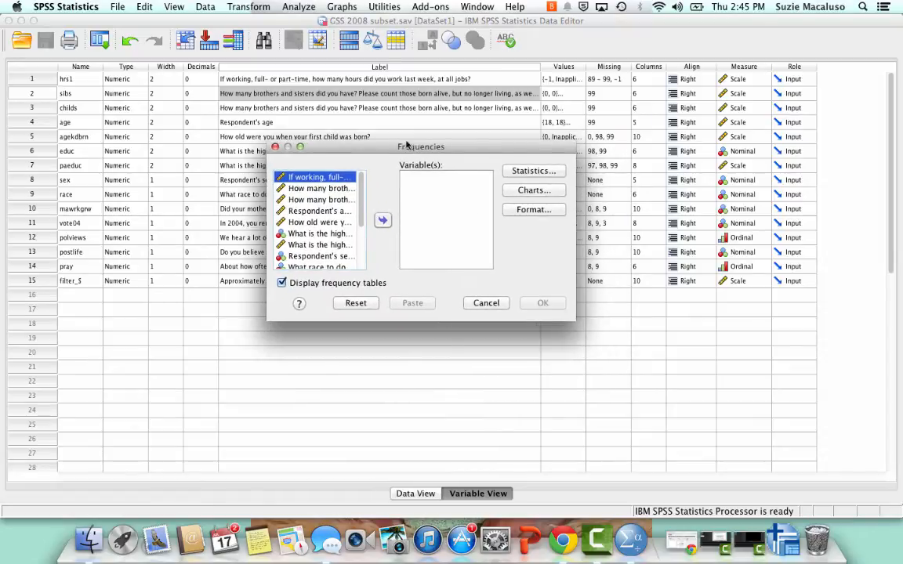
mouse_move(446, 246)
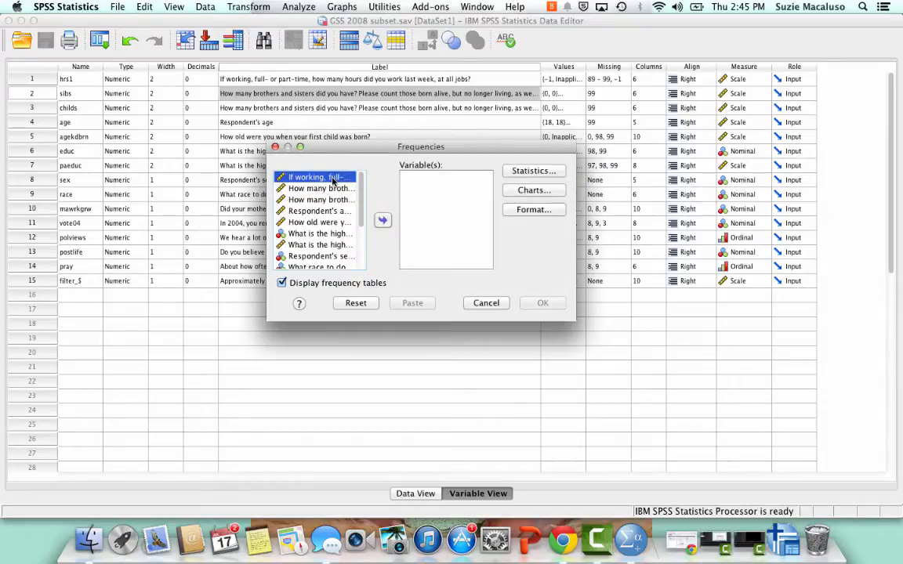
mouse_move(322, 188)
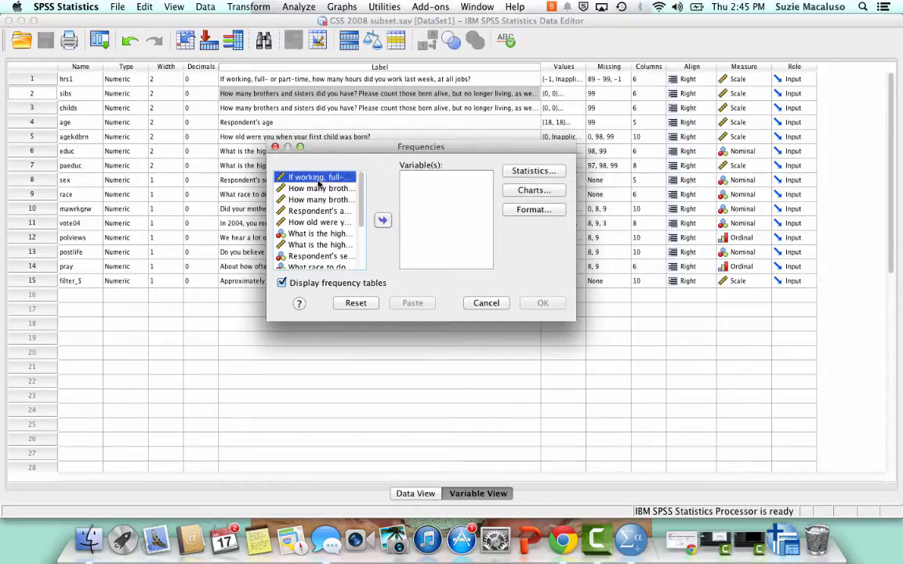
right_click(316, 176)
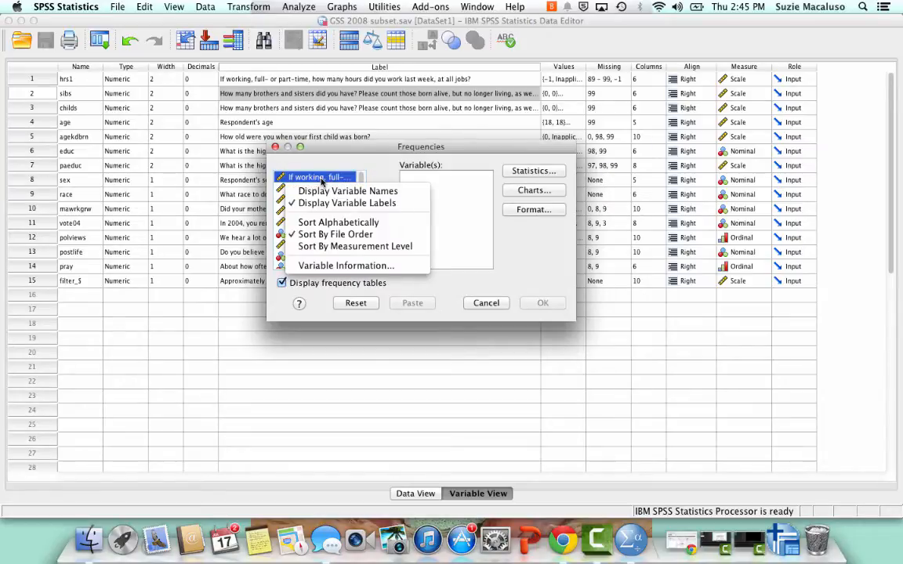
mouse_move(348, 191)
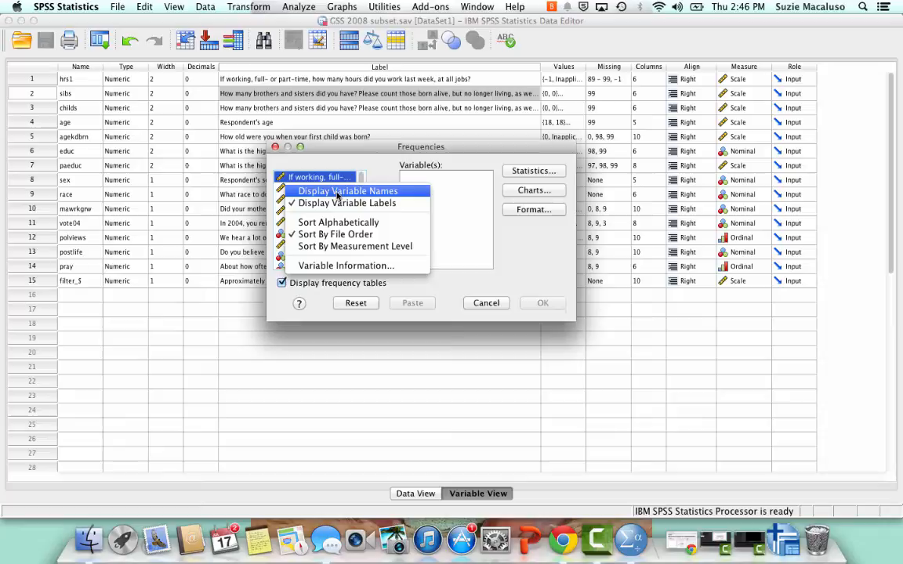
left_click(349, 190)
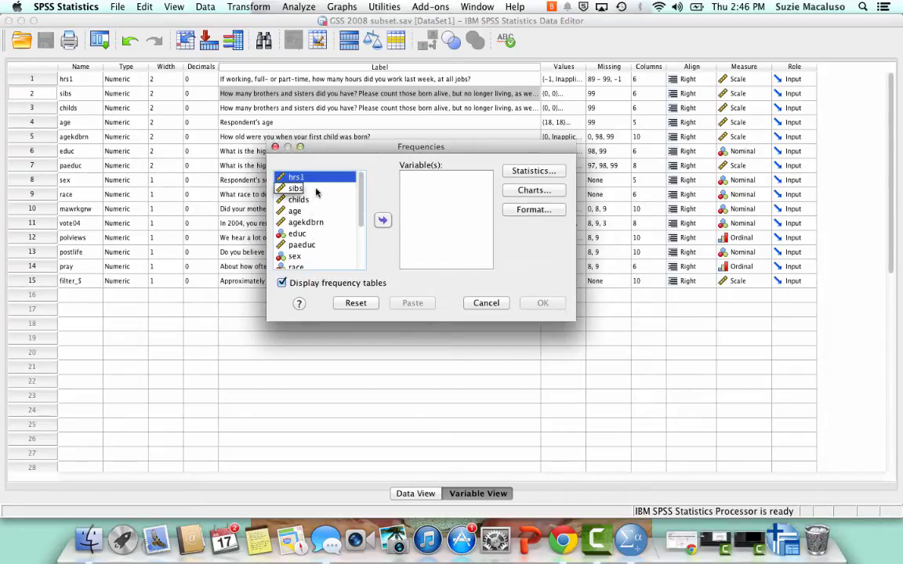
right_click(310, 177)
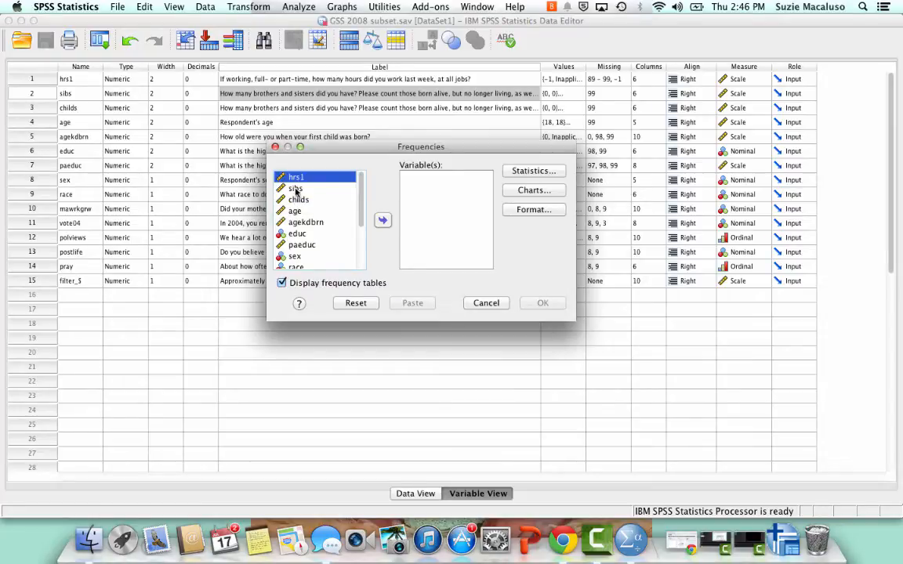
Step: Move the sibs variable into the Frequencies Variable(s) list
left_click(296, 188)
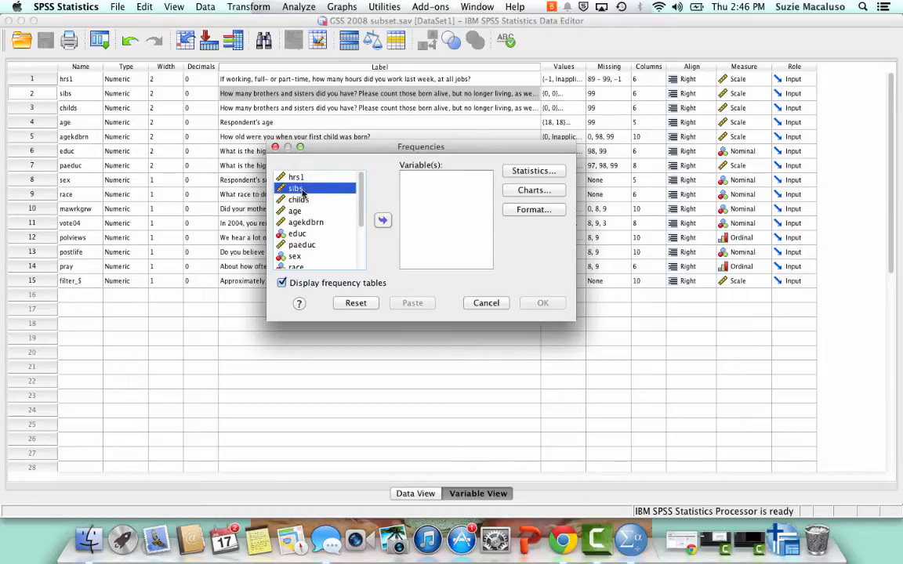
left_click(383, 220)
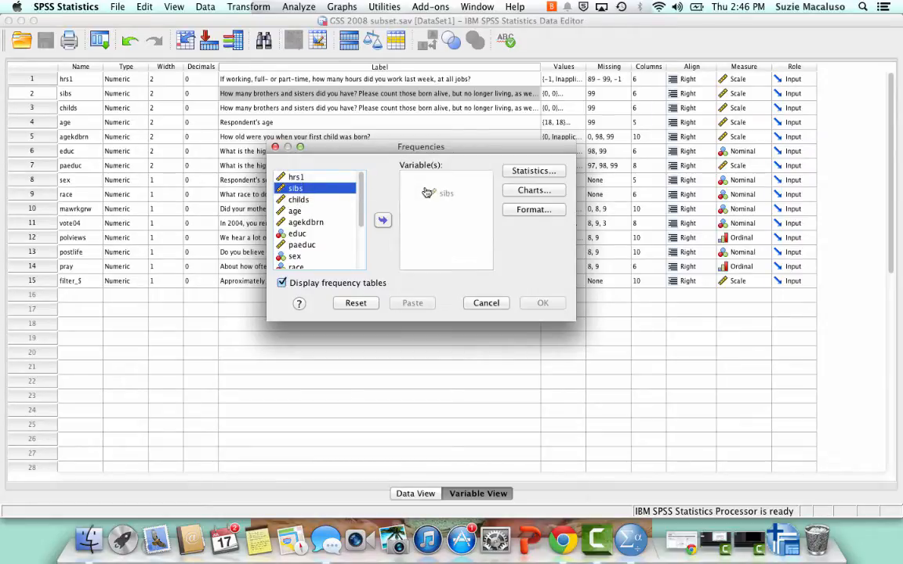
left_click(382, 220)
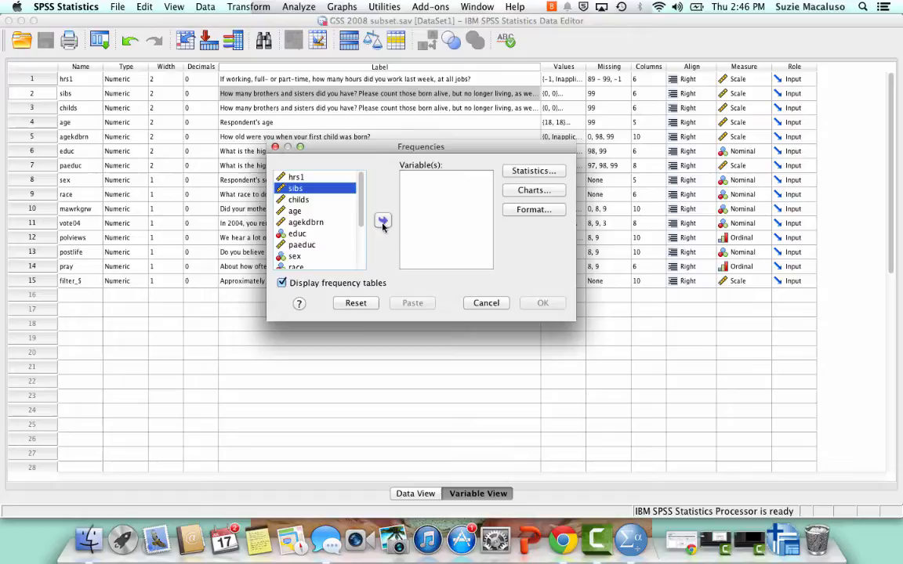
left_click(382, 221)
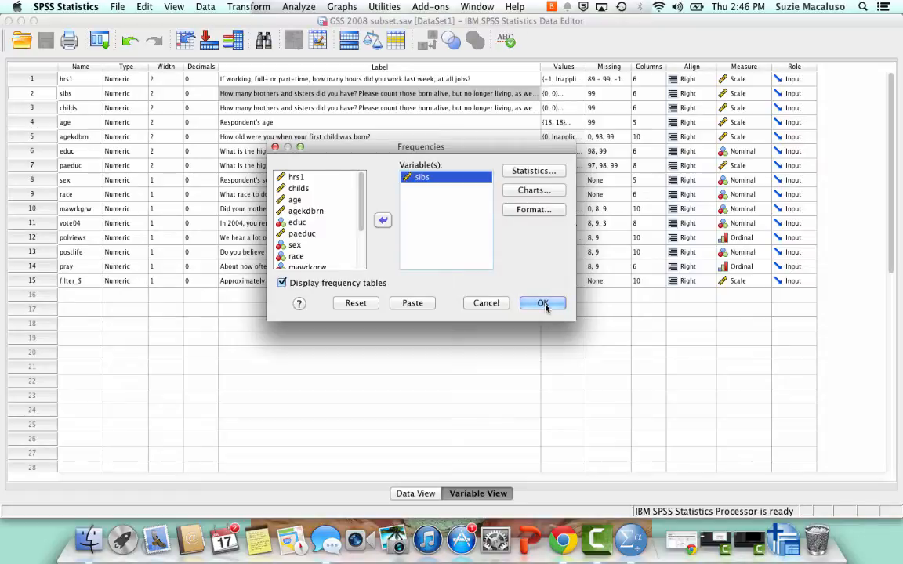
mouse_move(446, 251)
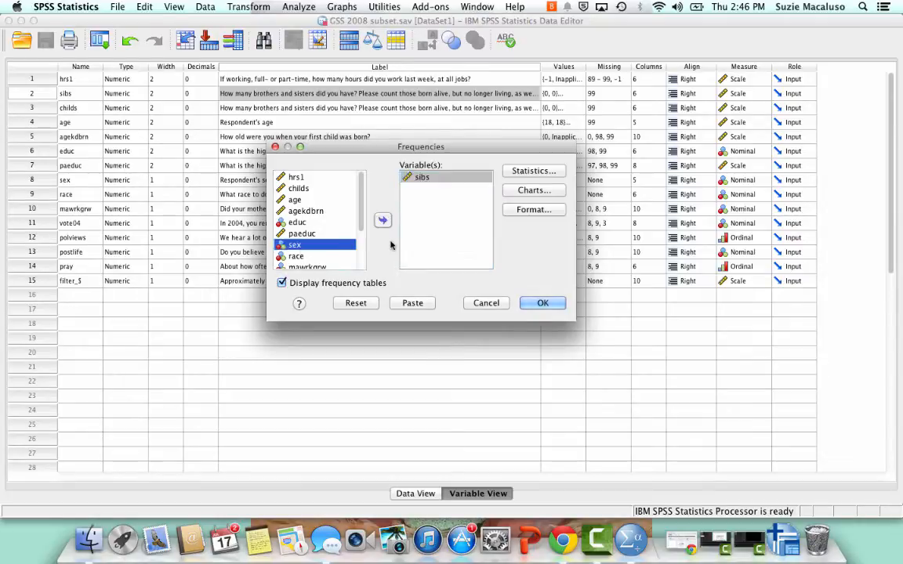
left_click(383, 220)
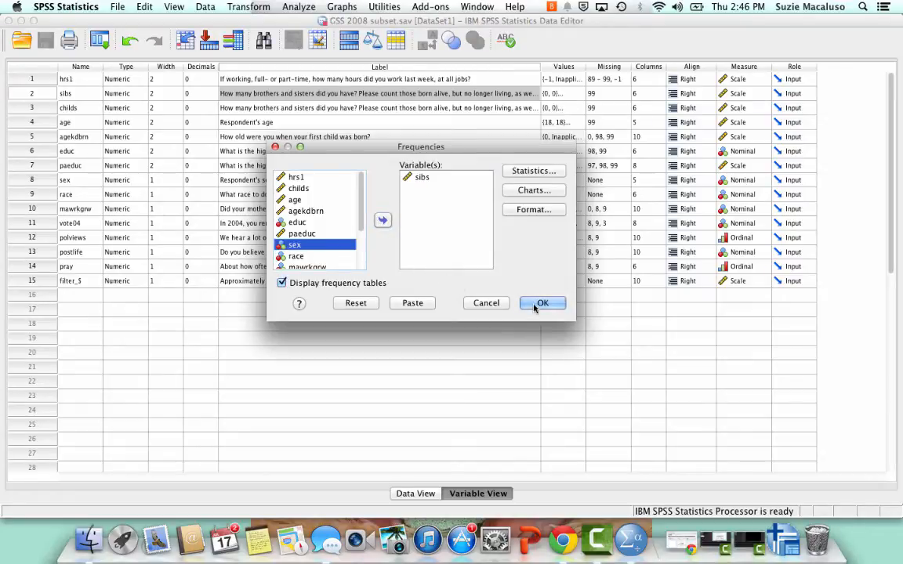
Step: Run Frequencies and select the sibs table (892 valid, 2667 missing) in the output
left_click(543, 302)
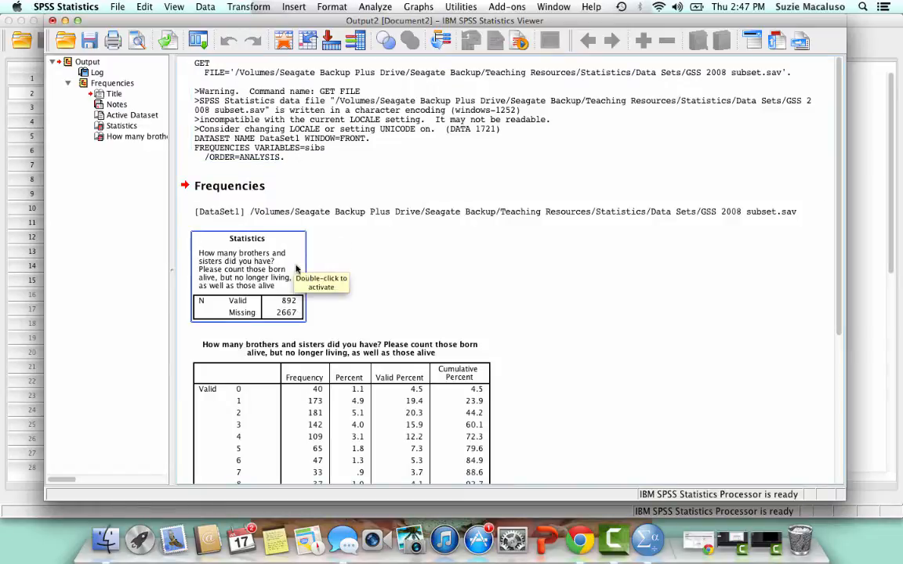
left_click(229, 186)
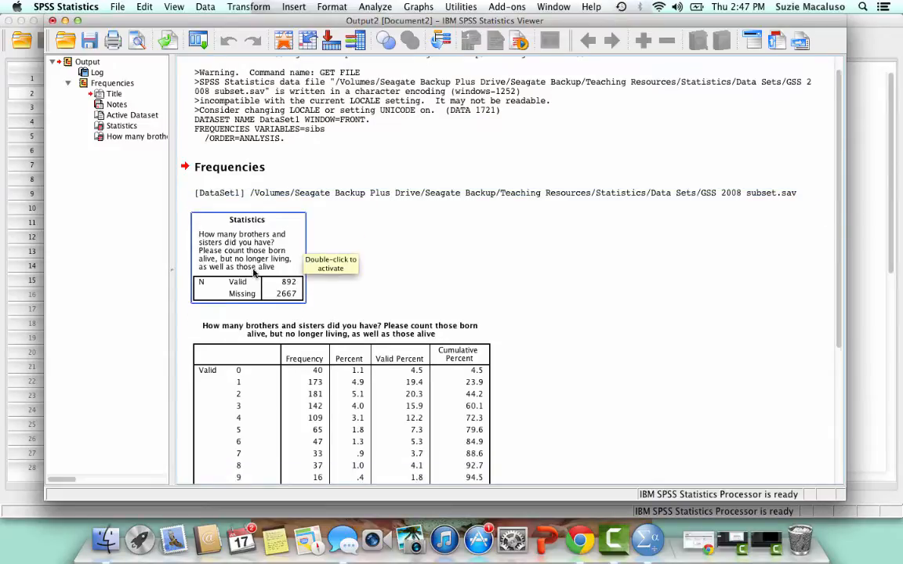
scroll("down", 3)
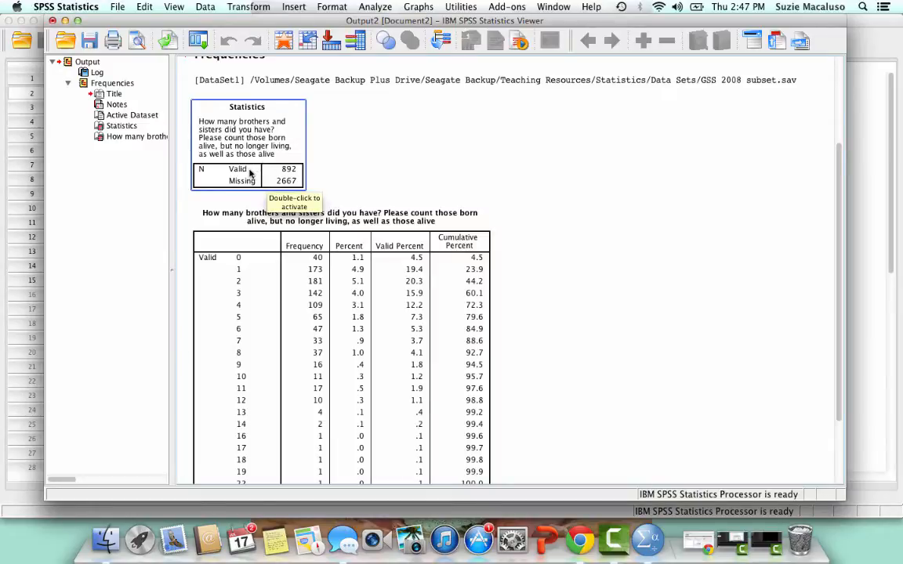
mouse_move(250, 180)
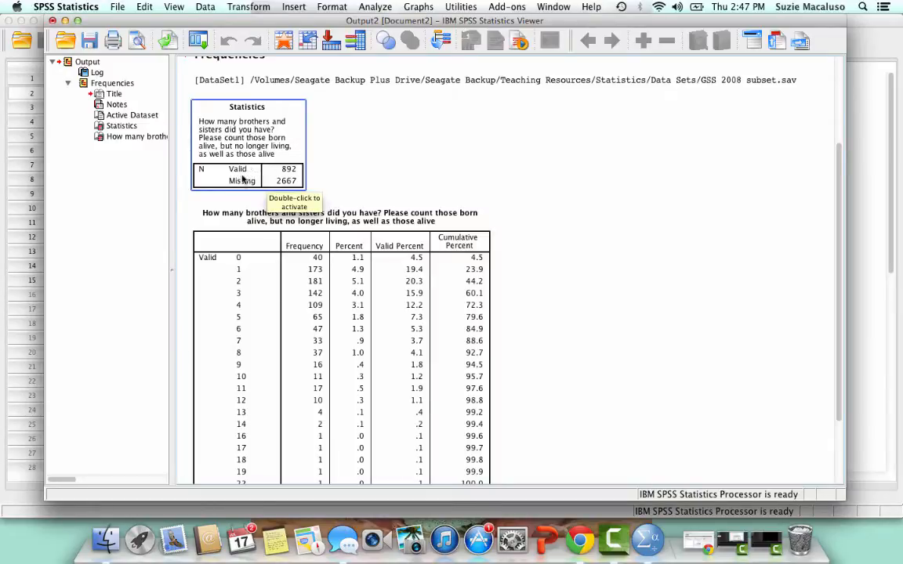
mouse_move(242, 193)
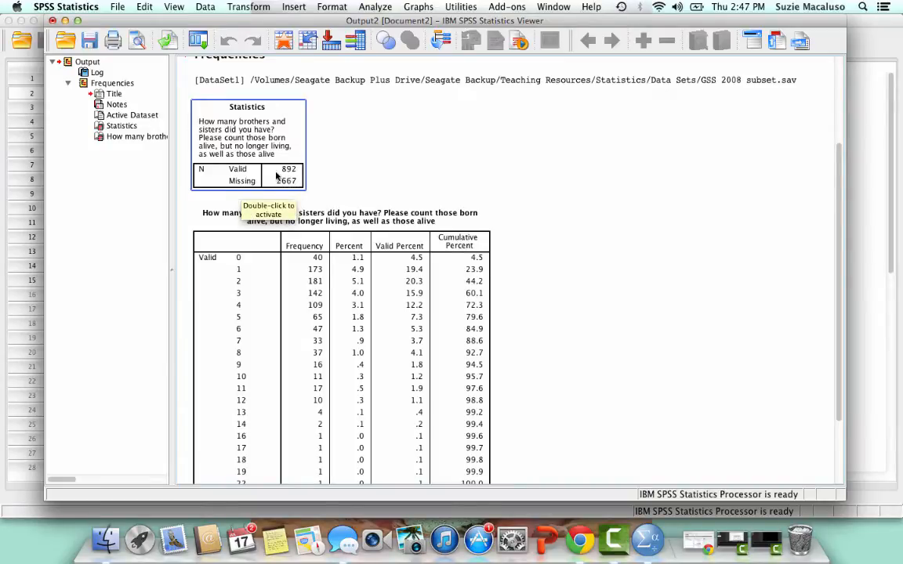
mouse_move(276, 170)
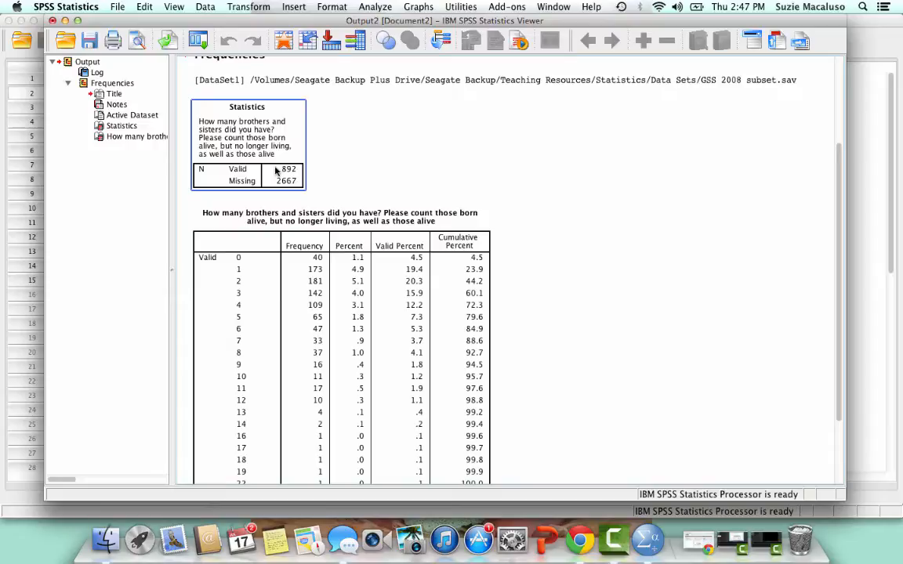
mouse_move(277, 180)
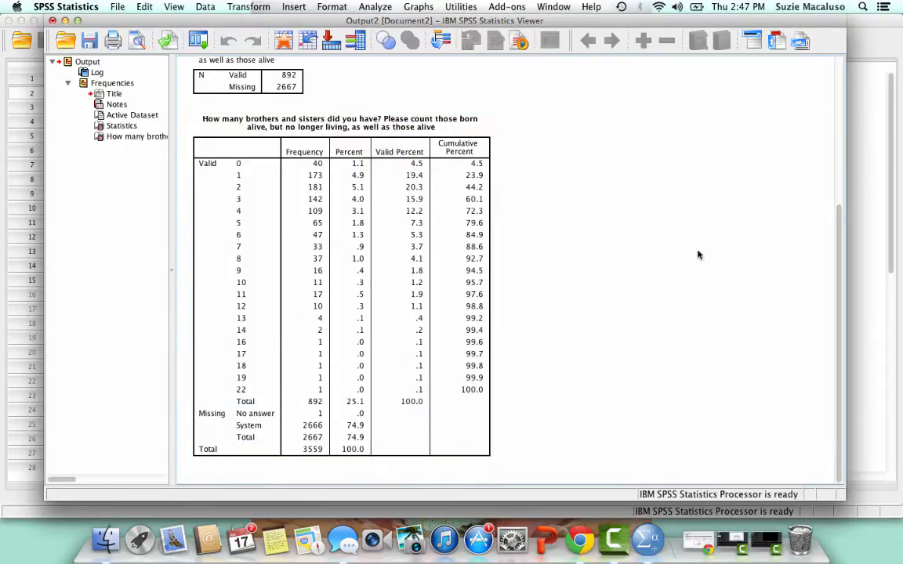
left_click(358, 303)
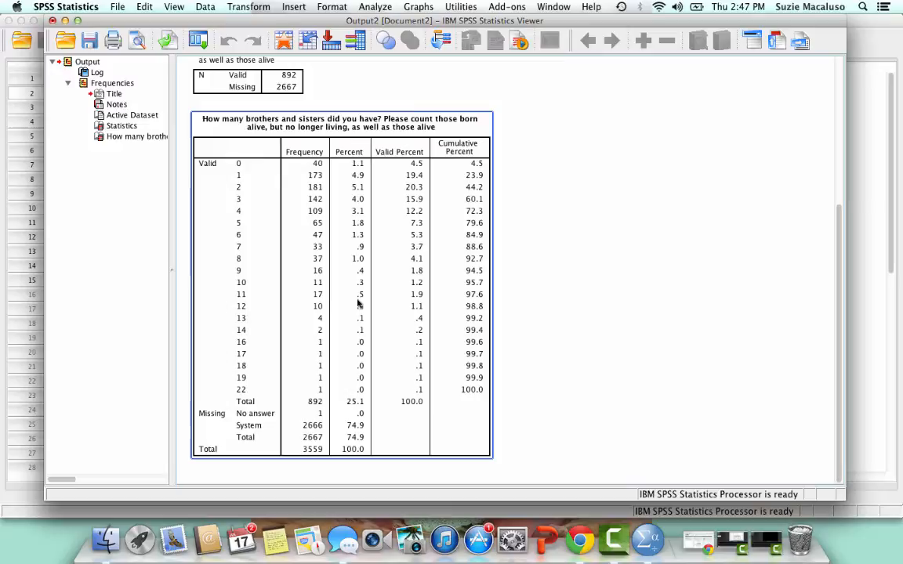
mouse_move(258, 413)
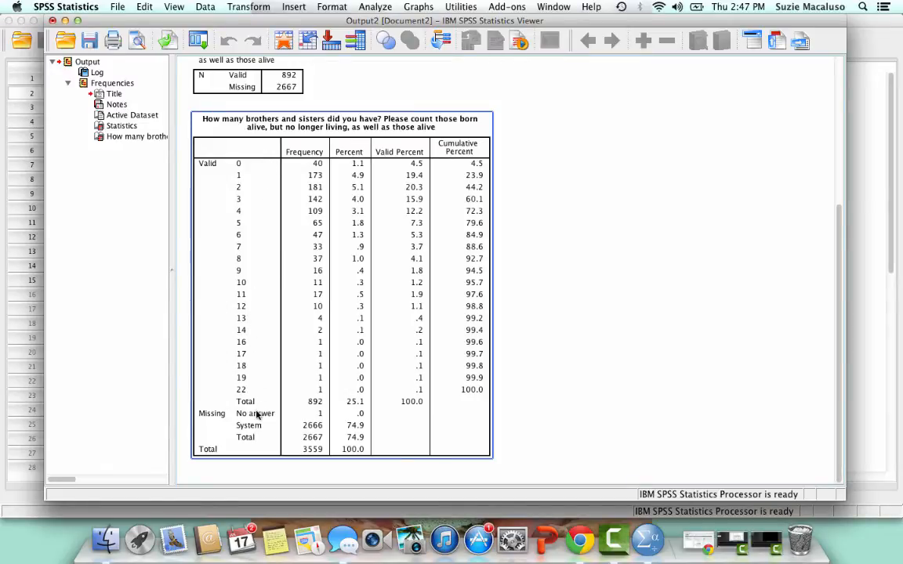
mouse_move(316, 372)
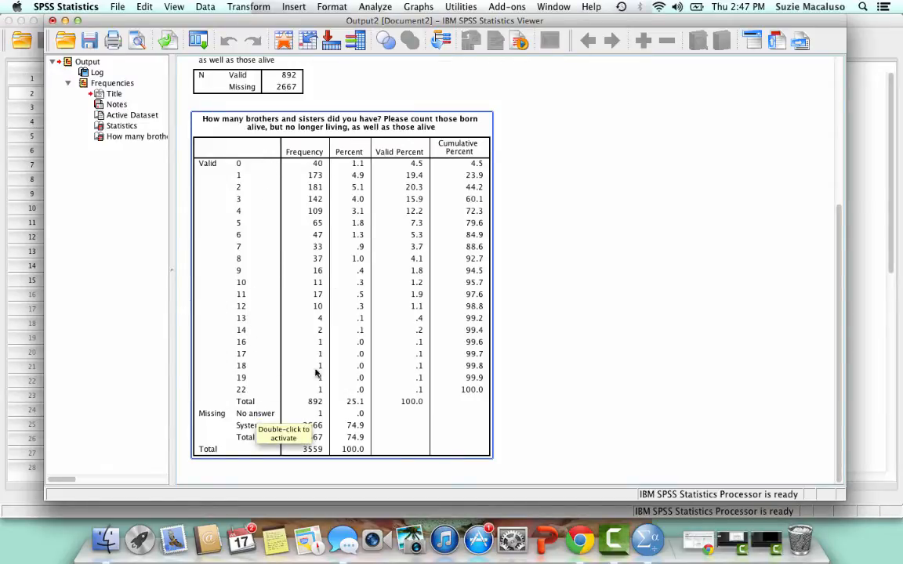
mouse_move(334, 424)
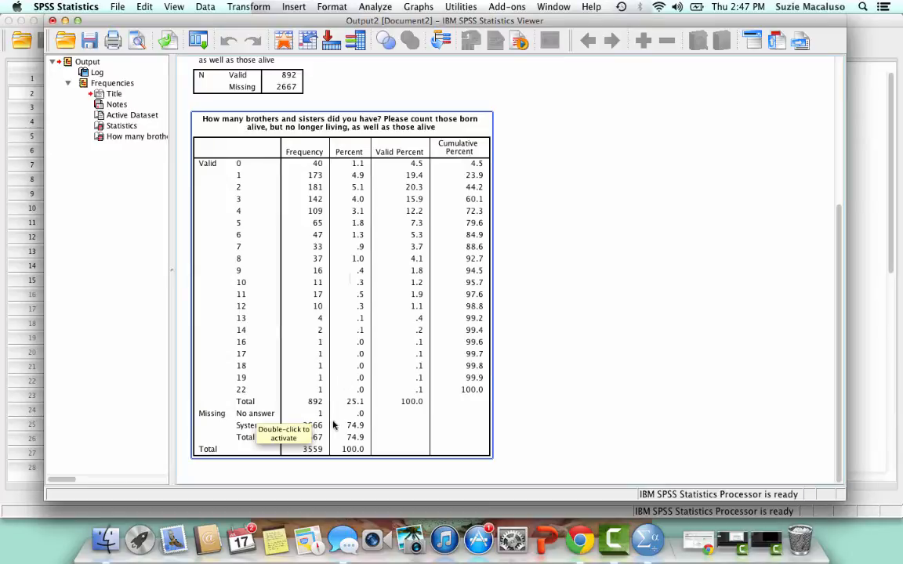
mouse_move(415, 450)
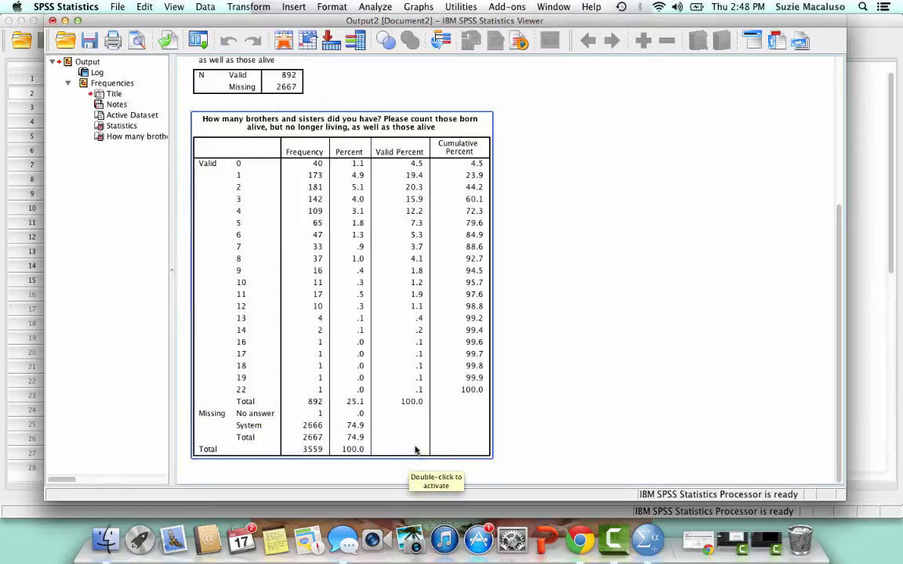
mouse_move(458, 321)
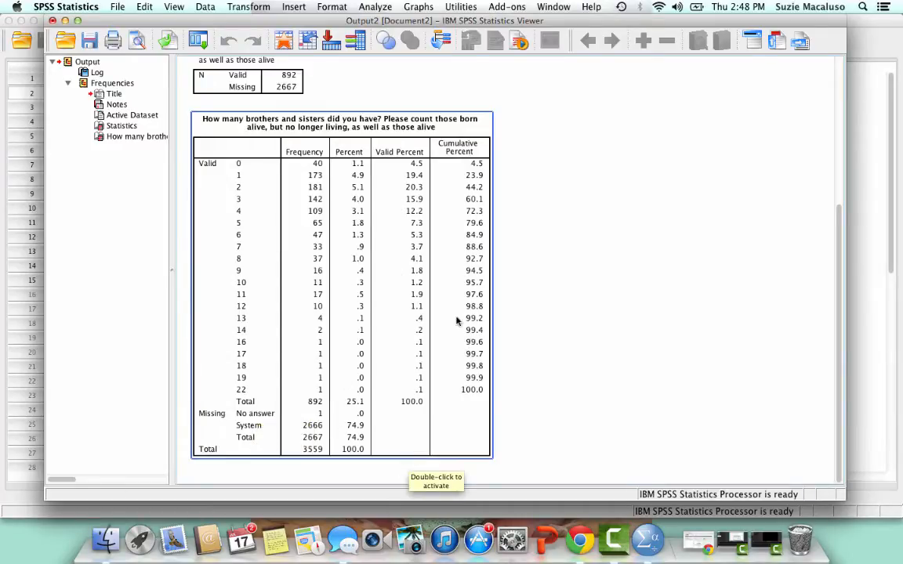
mouse_move(346, 163)
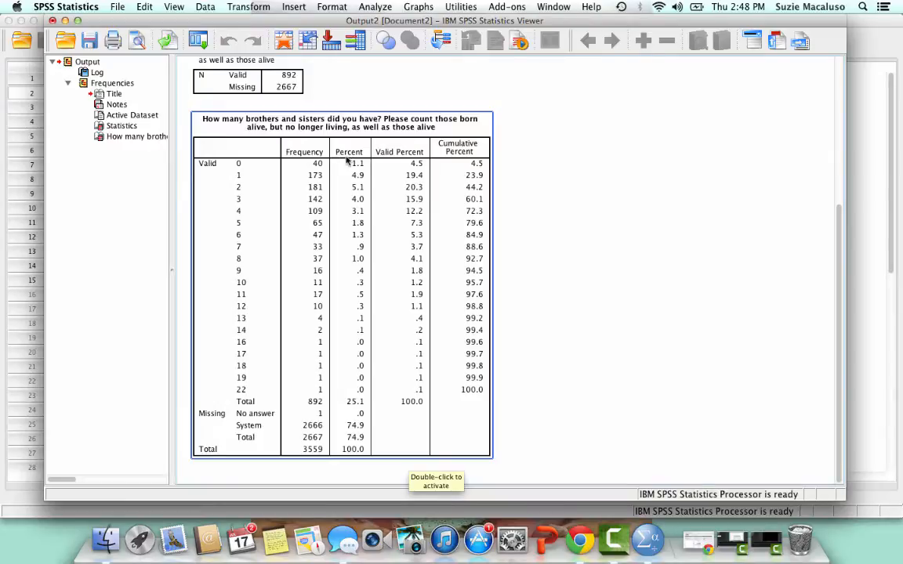
mouse_move(364, 193)
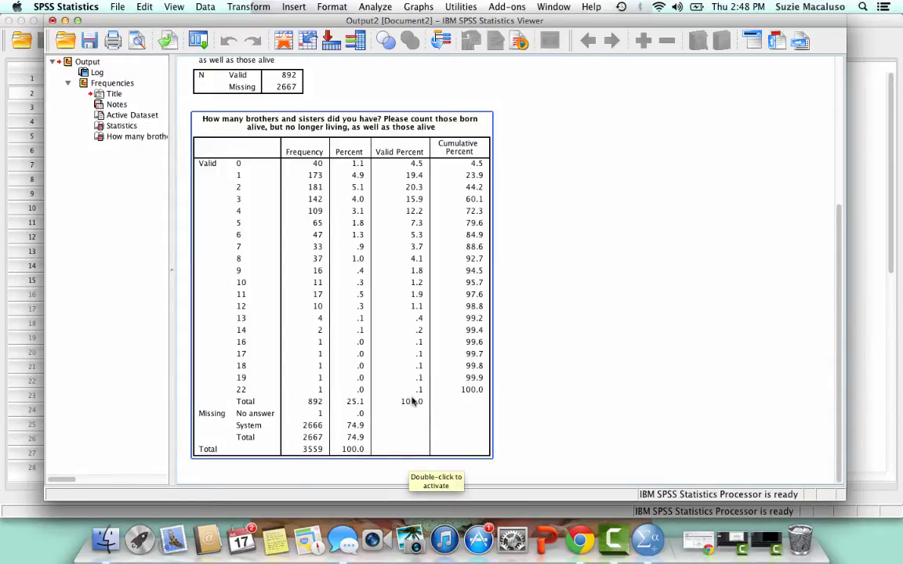
mouse_move(310, 167)
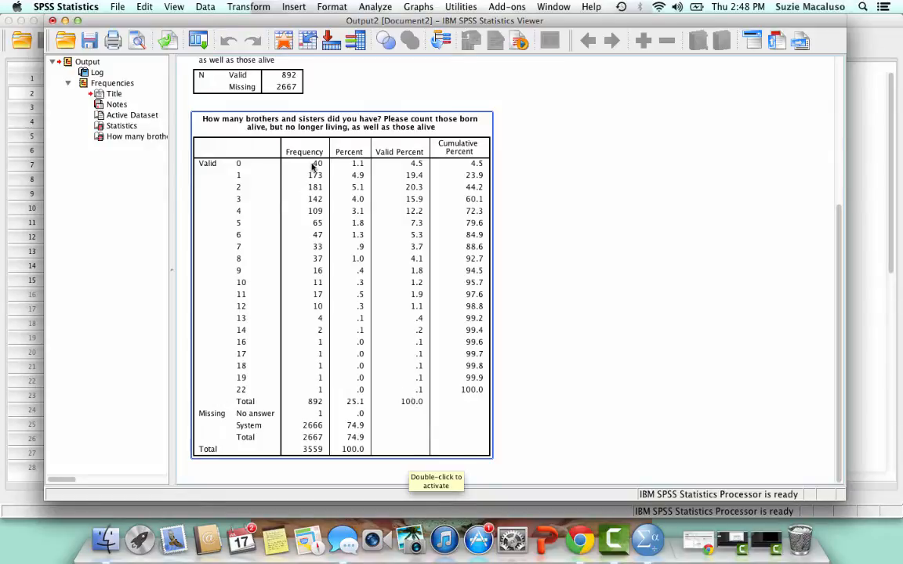
mouse_move(312, 461)
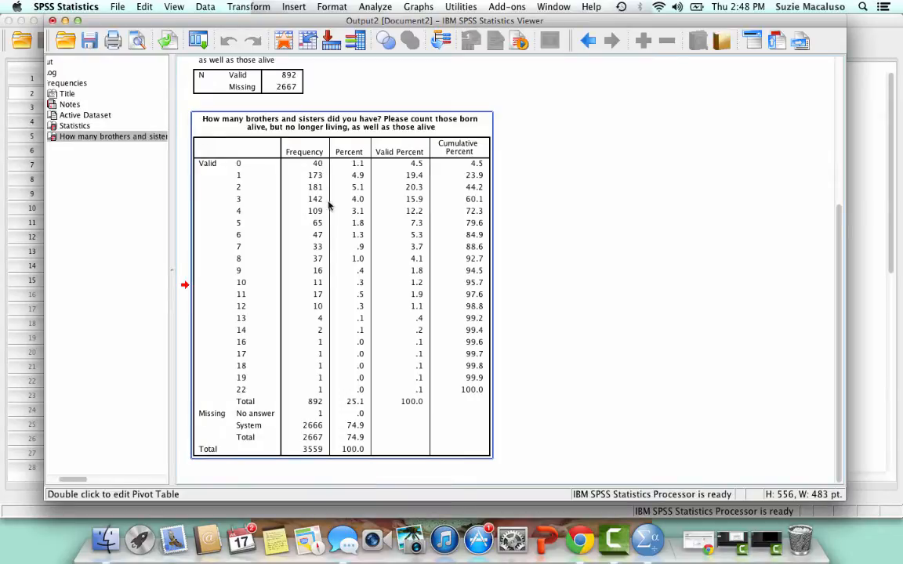
mouse_move(310, 459)
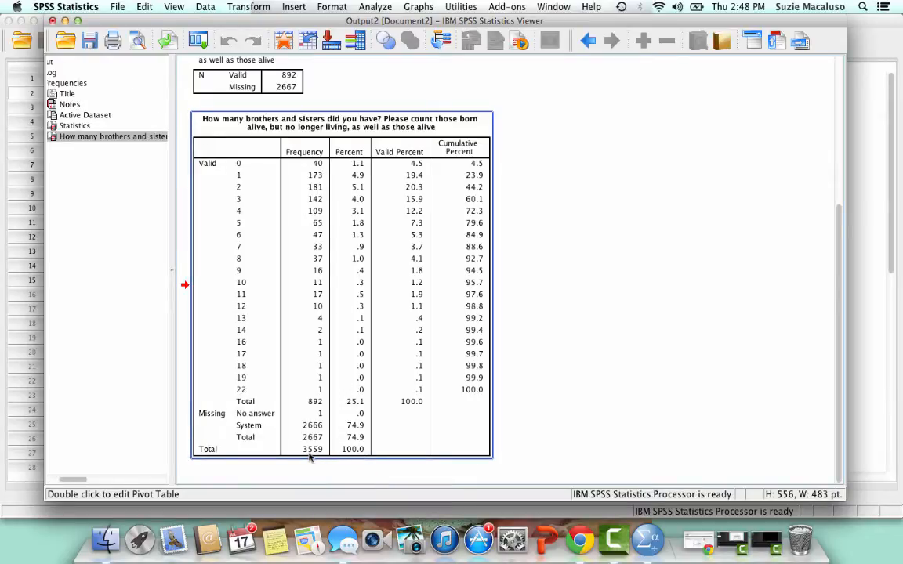
mouse_move(325, 459)
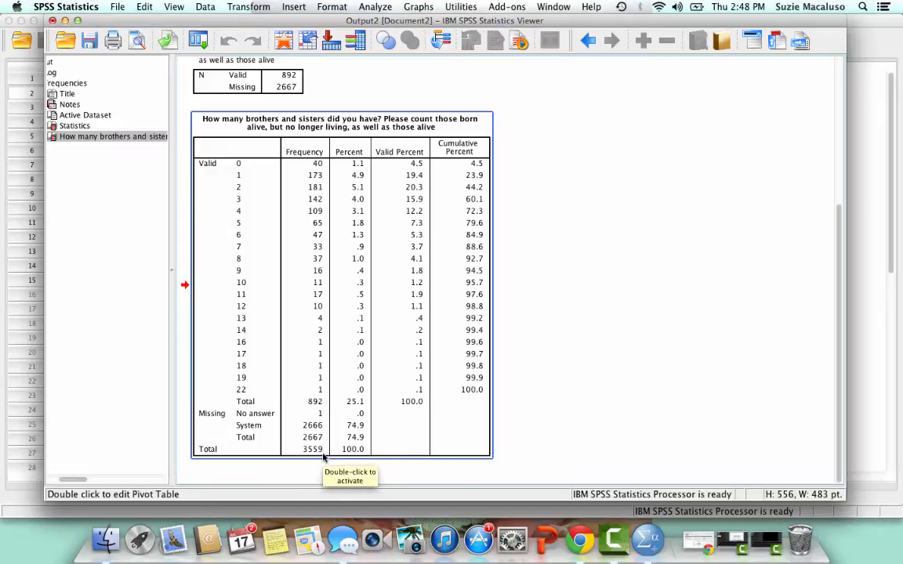
mouse_move(408, 262)
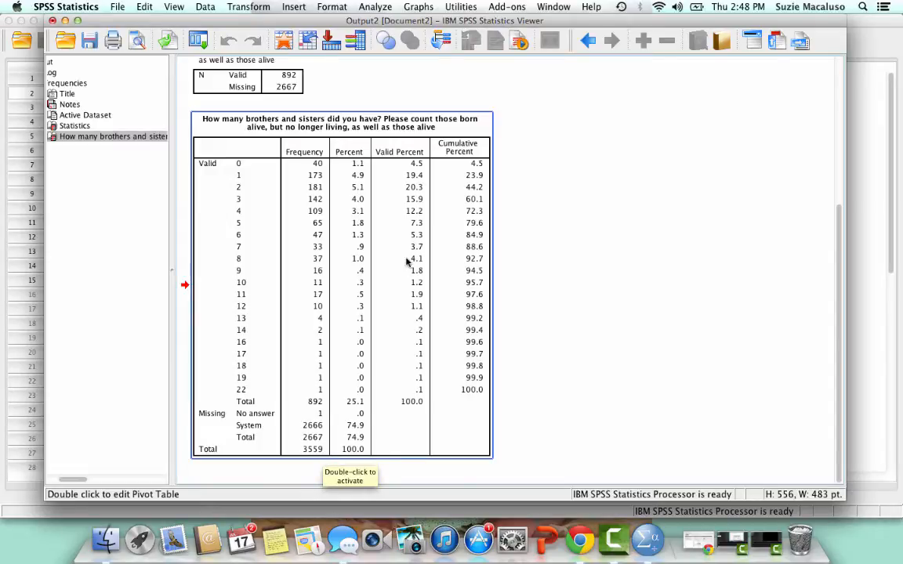
mouse_move(286, 409)
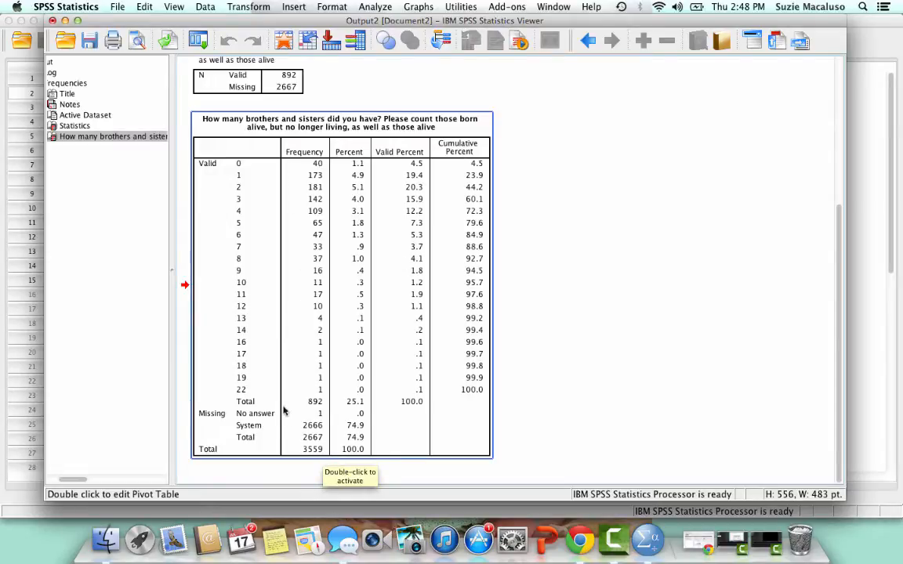
mouse_move(319, 408)
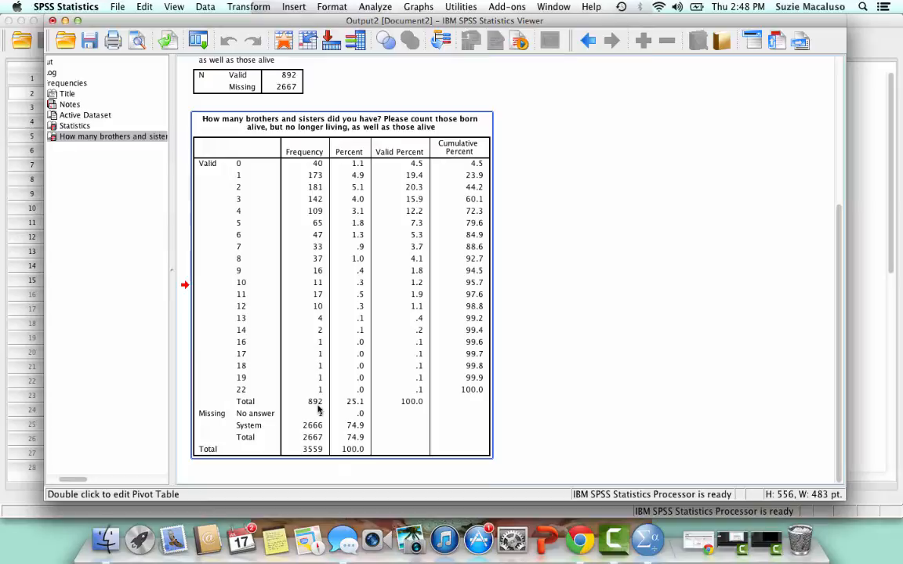
mouse_move(437, 403)
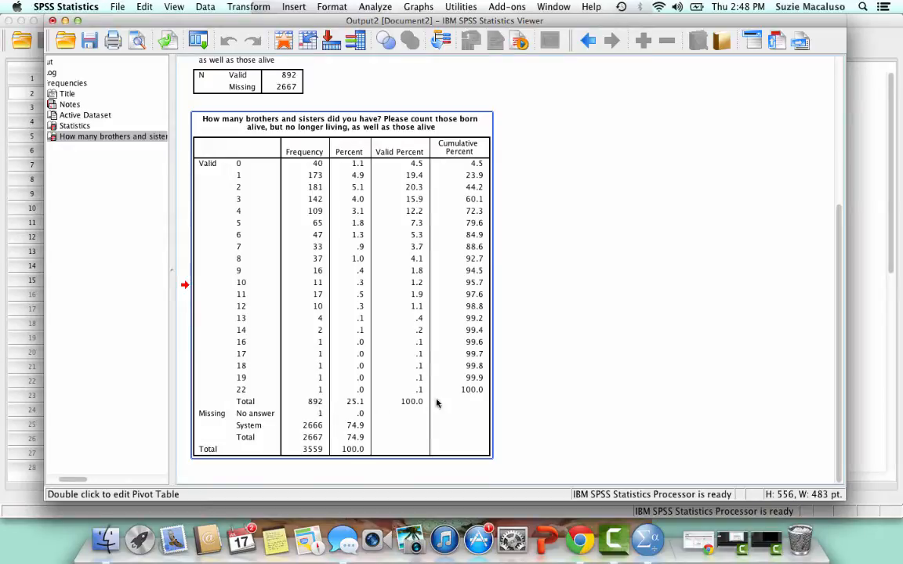
mouse_move(383, 289)
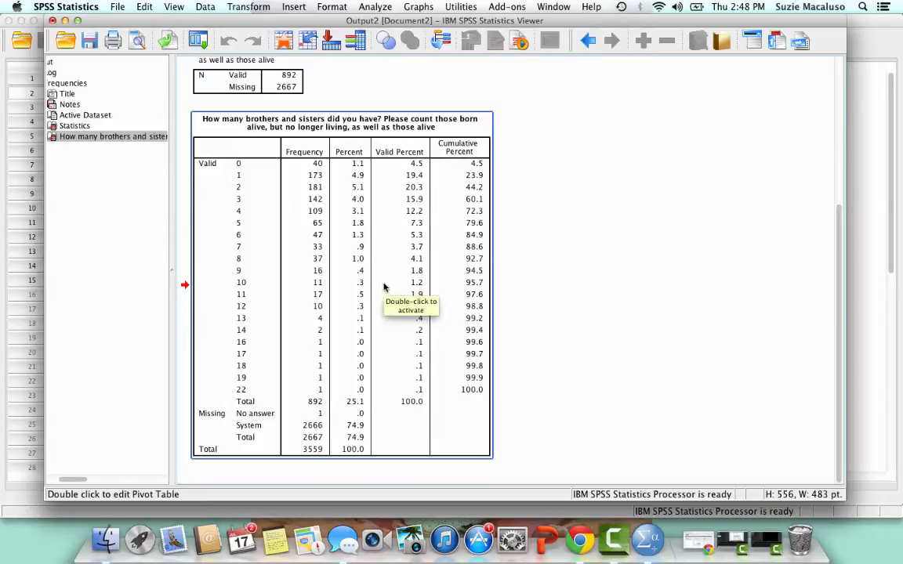
mouse_move(377, 246)
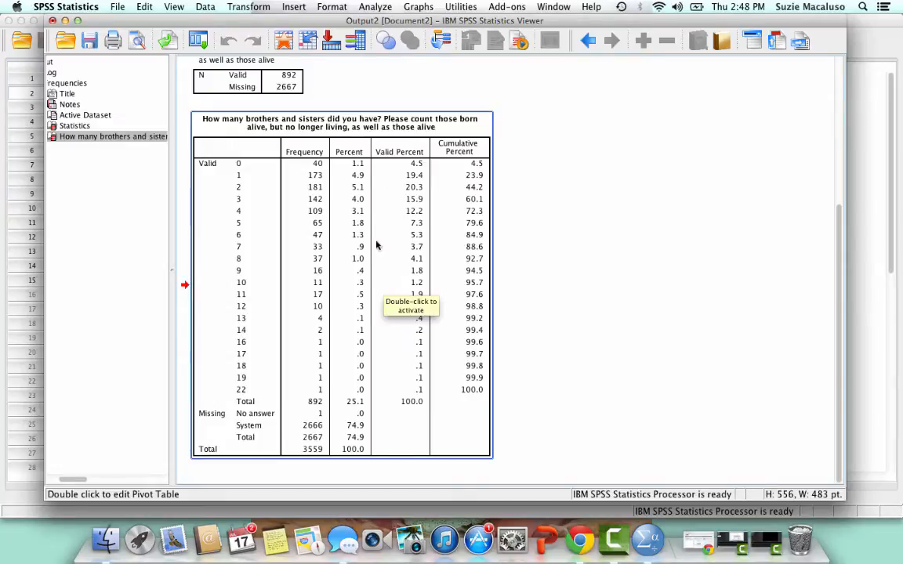
mouse_move(353, 367)
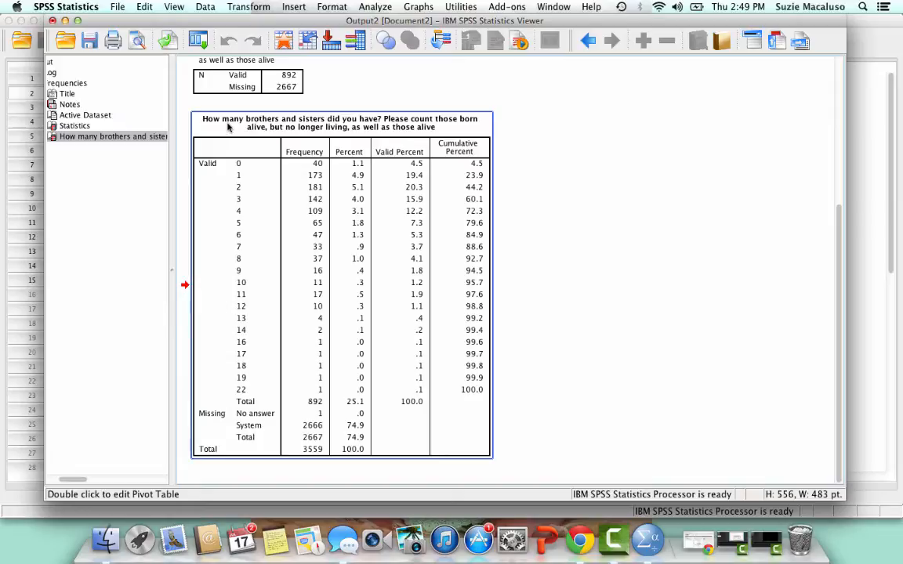
right_click(230, 127)
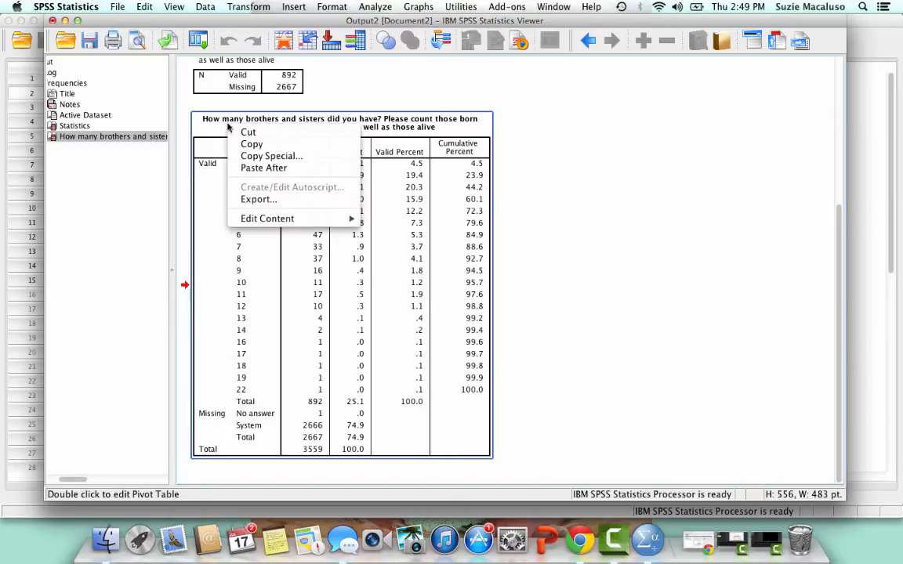
Step: Copy the sibs frequency table from its context menu
left_click(233, 147)
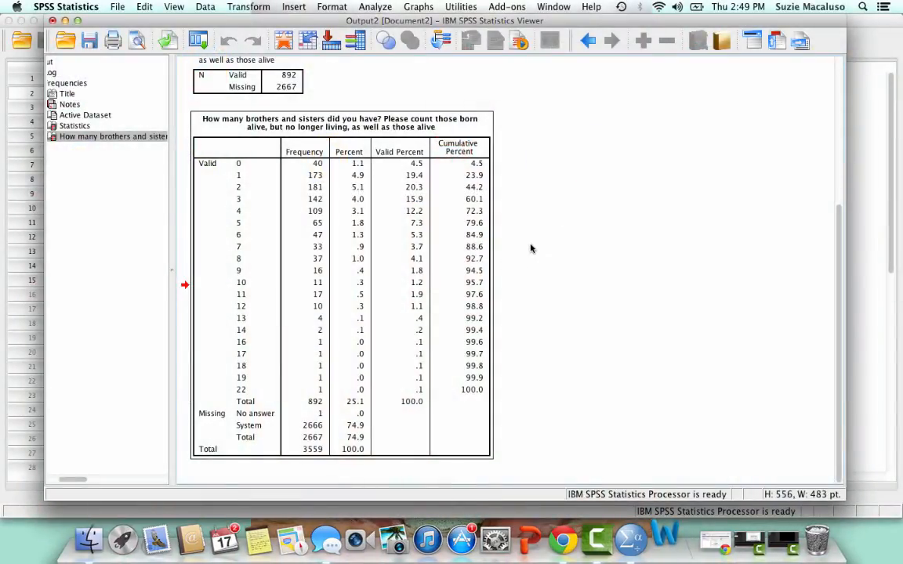
mouse_move(526, 241)
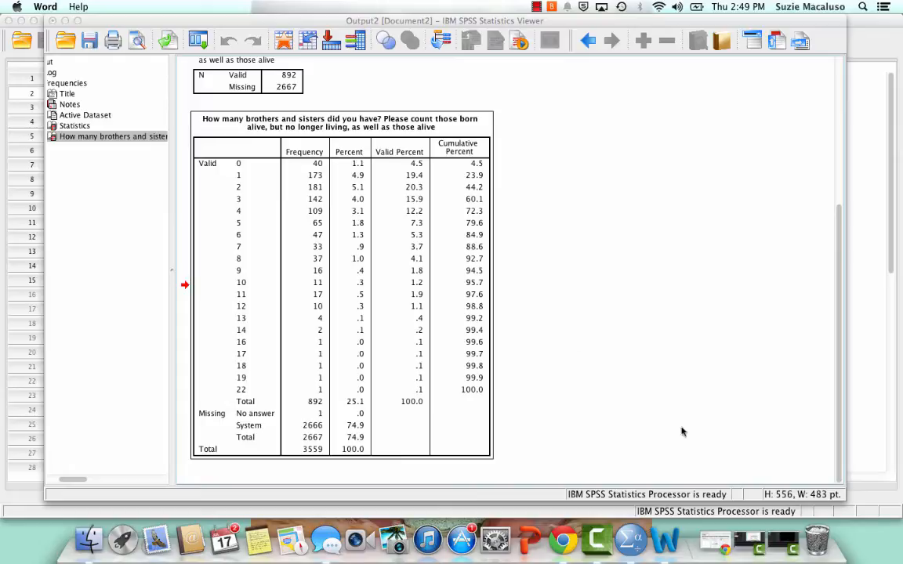
mouse_move(261, 355)
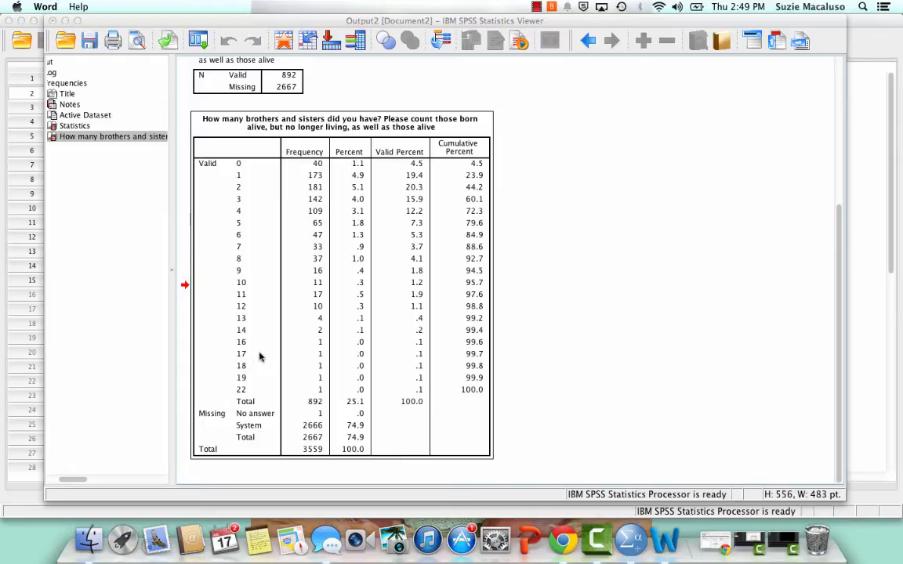
mouse_move(252, 384)
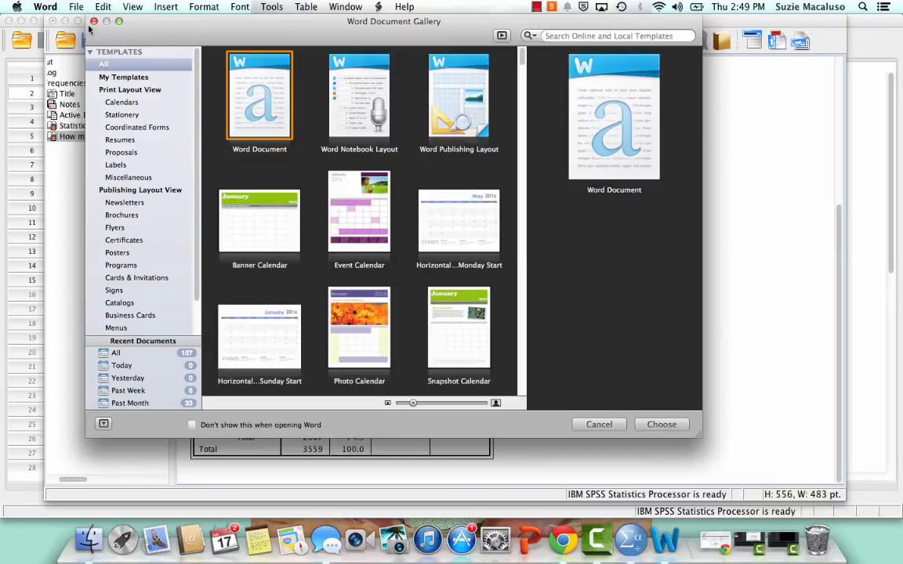
Step: Create a blank Word Document from the Document Gallery
left_click(599, 424)
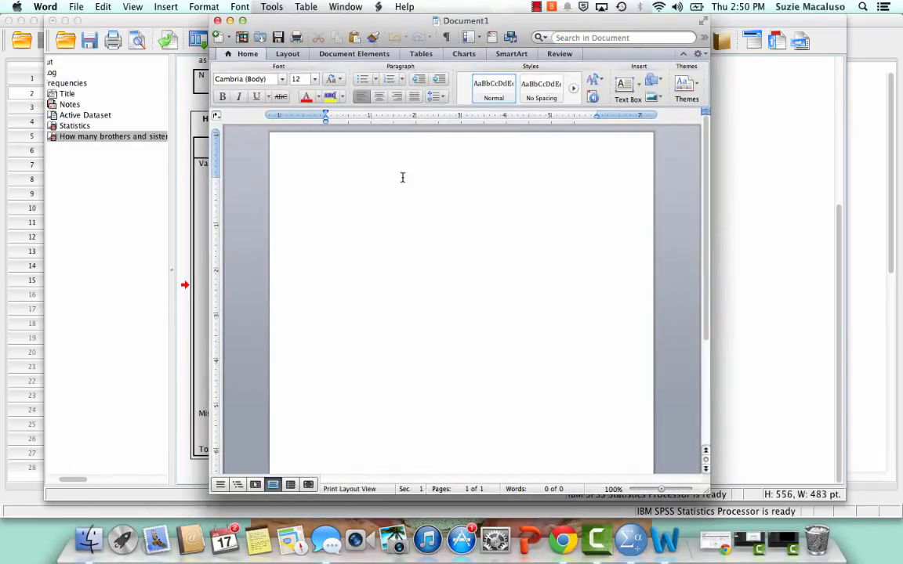
Step: Paste the sibs frequency table onto the blank page as an editable table
left_click(101, 6)
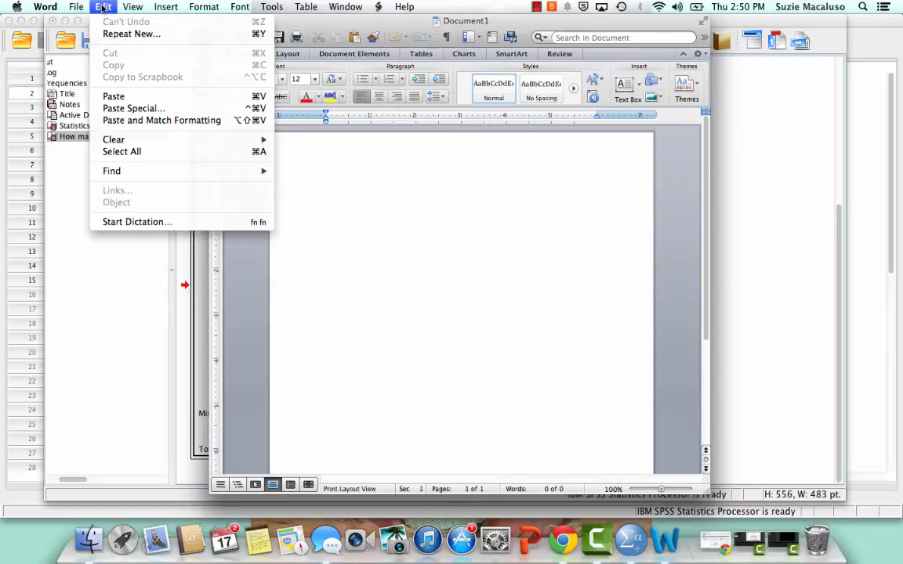
mouse_move(133, 109)
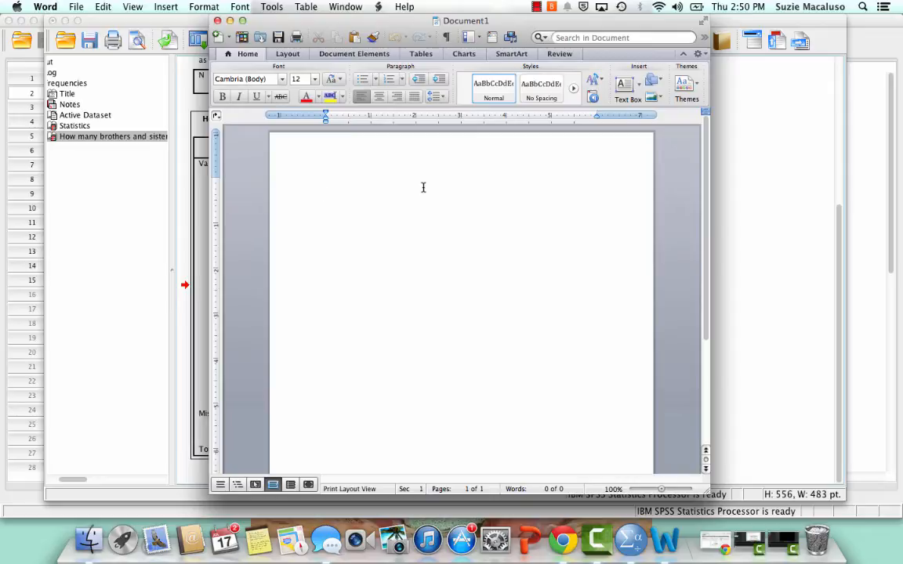
left_click(325, 182)
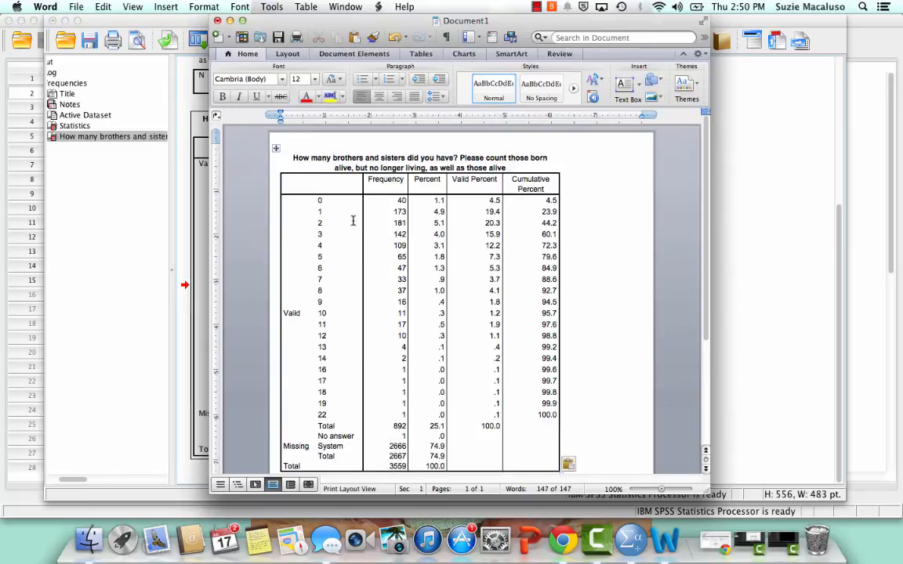
scroll("down", 3)
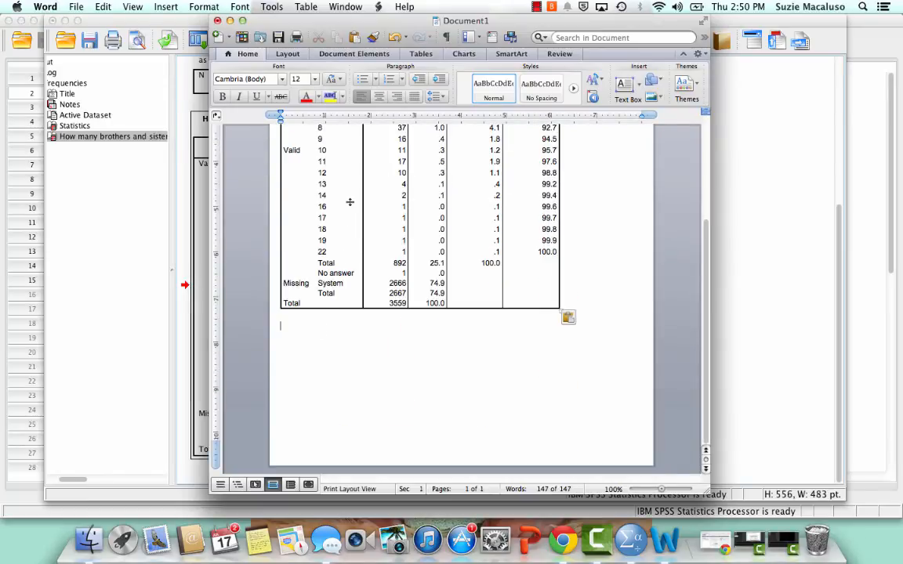
Step: Paste the sibs frequency table again via Paste Special as a Picture
left_click(100, 7)
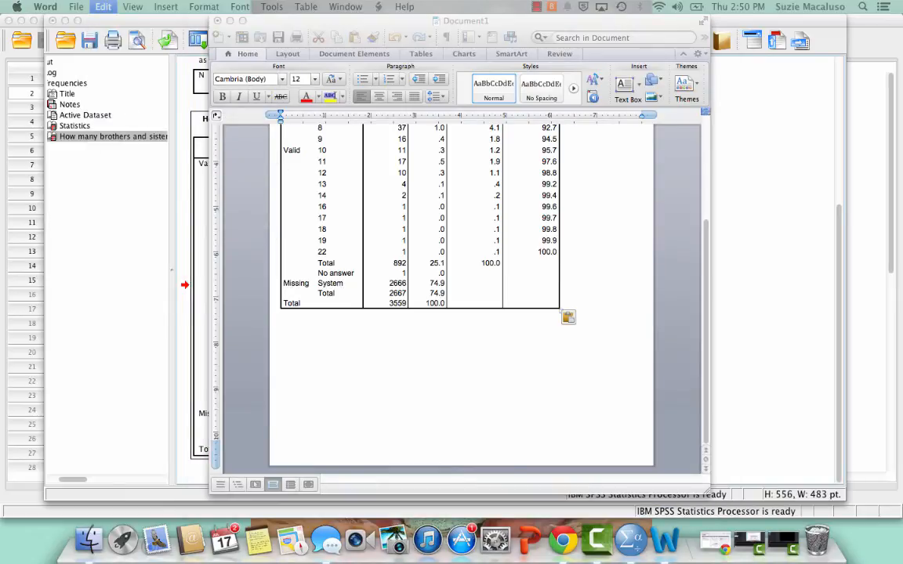
left_click(101, 6)
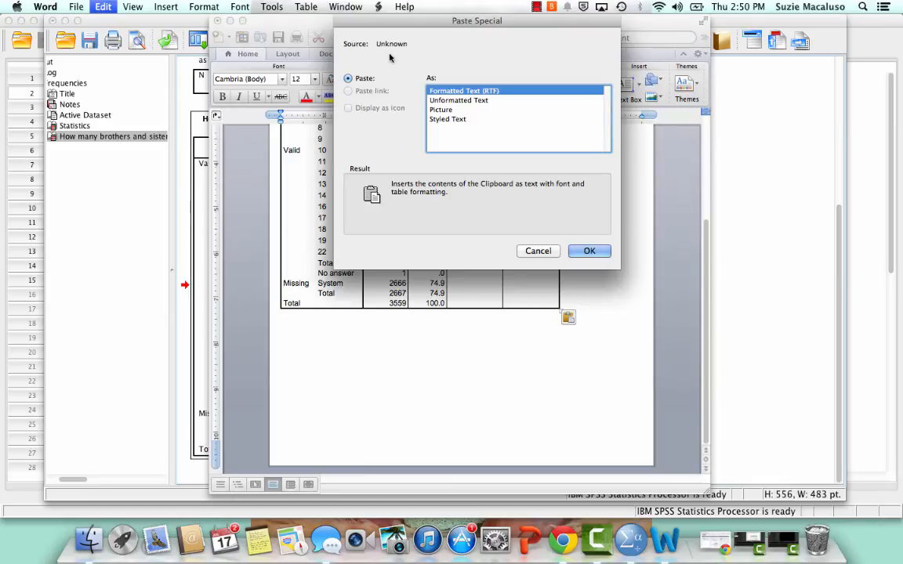
left_click(441, 110)
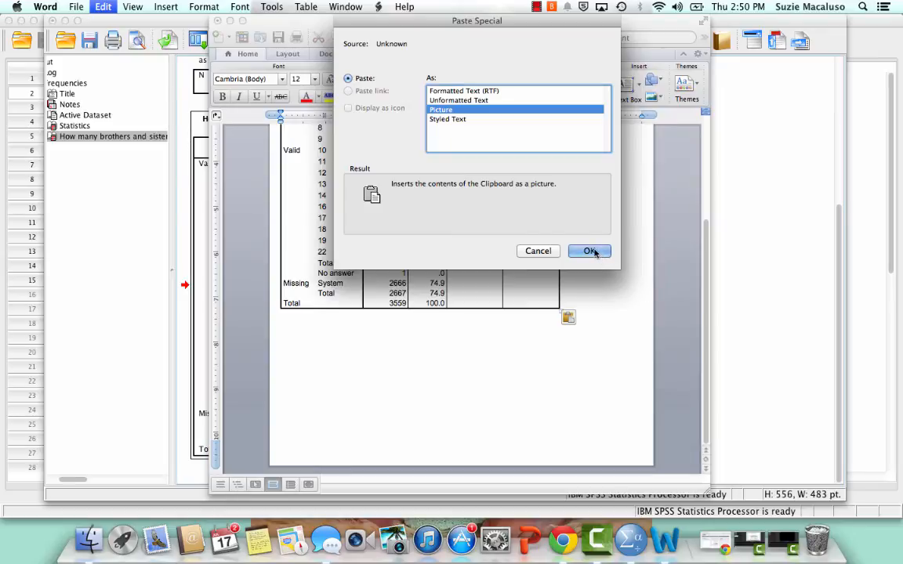
left_click(589, 251)
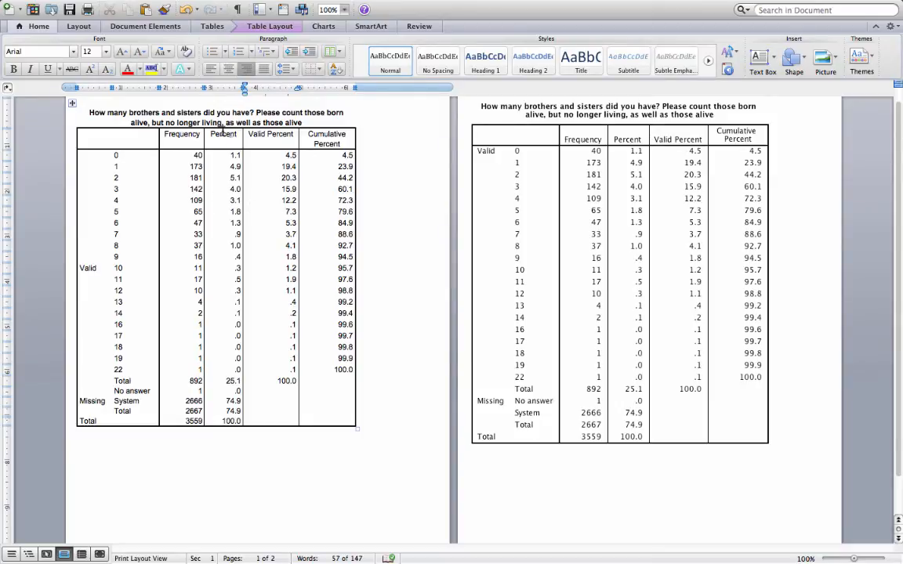
Step: Resize the pasted table picture by dragging its corner to roughly match the editable table
left_click(622, 210)
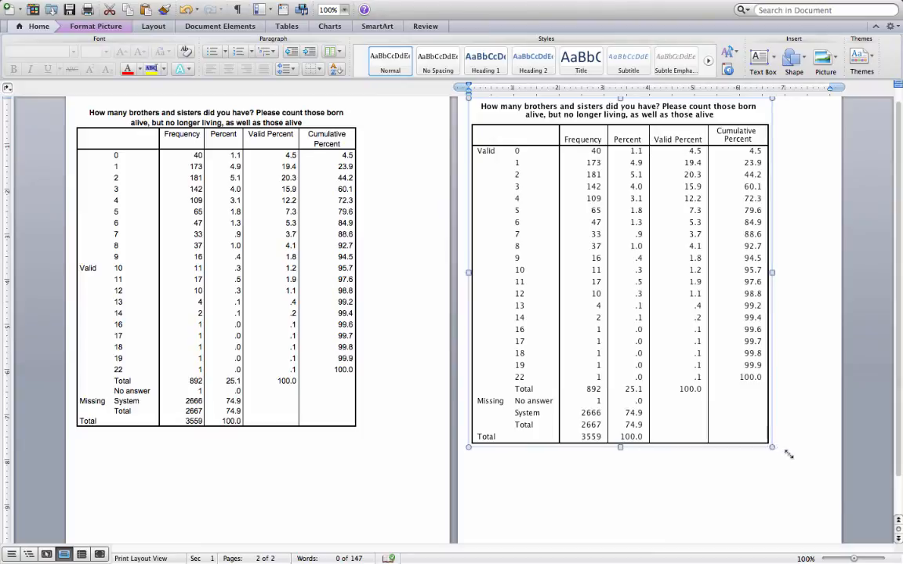
left_click_drag(772, 448, 817, 500)
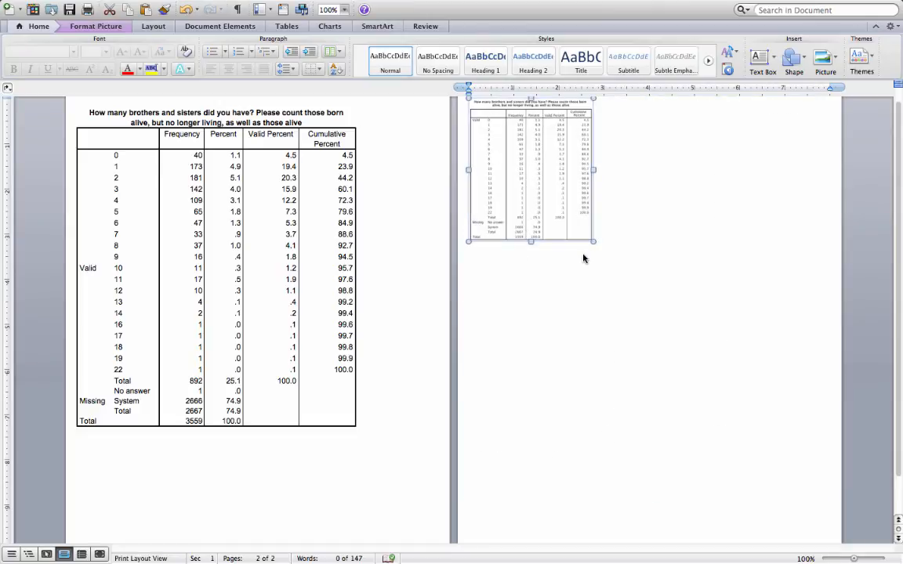
left_click_drag(594, 247, 694, 421)
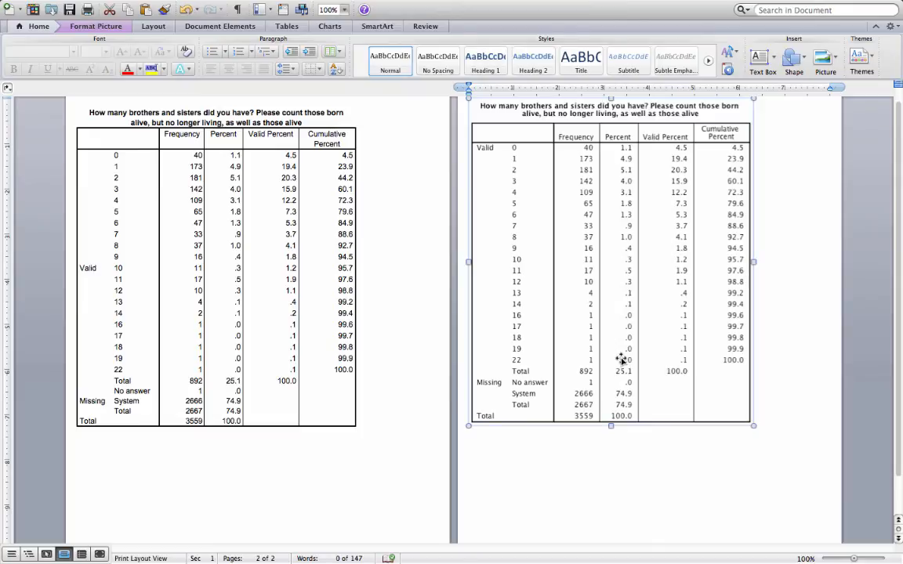
mouse_move(503, 293)
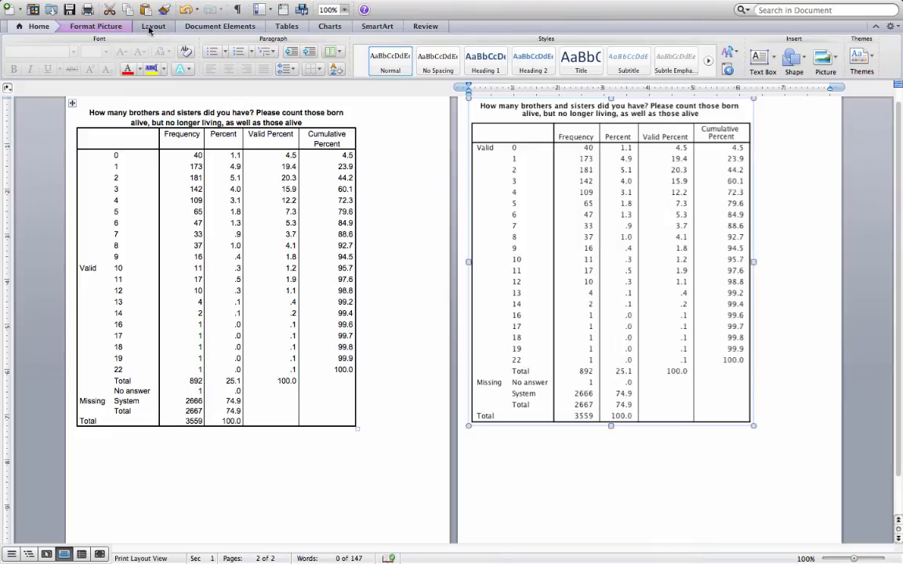
Step: Set page orientation to landscape and scroll to check both table copies
left_click(153, 26)
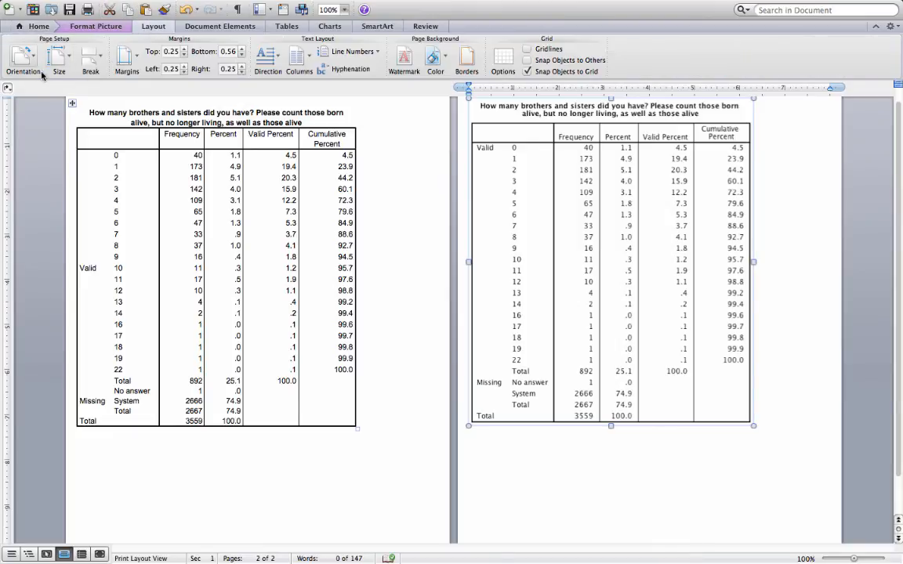
left_click(23, 58)
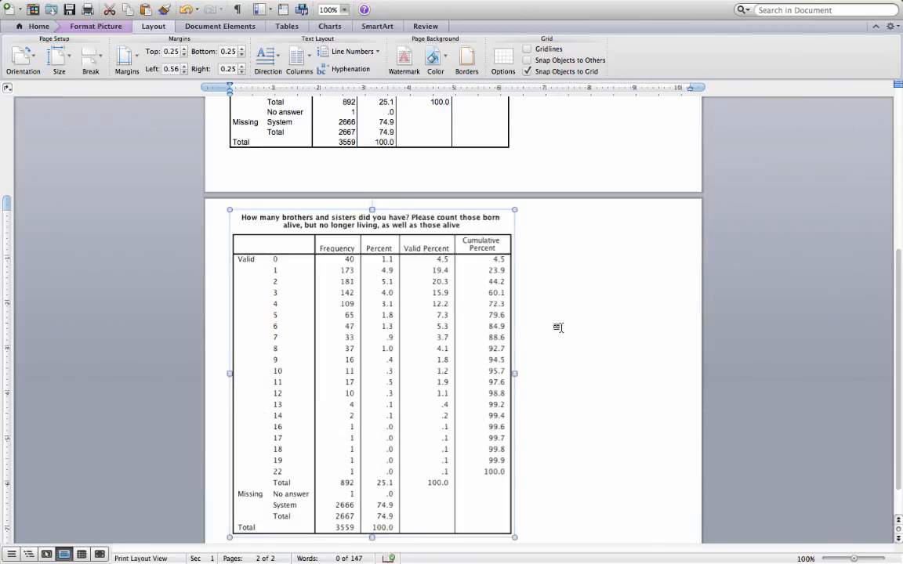
scroll("down", 3)
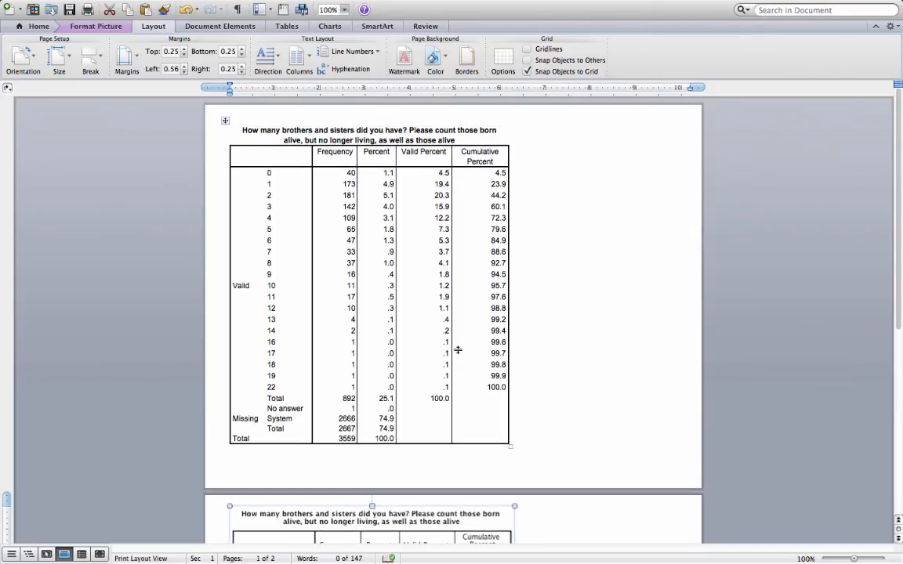
scroll("down", 3)
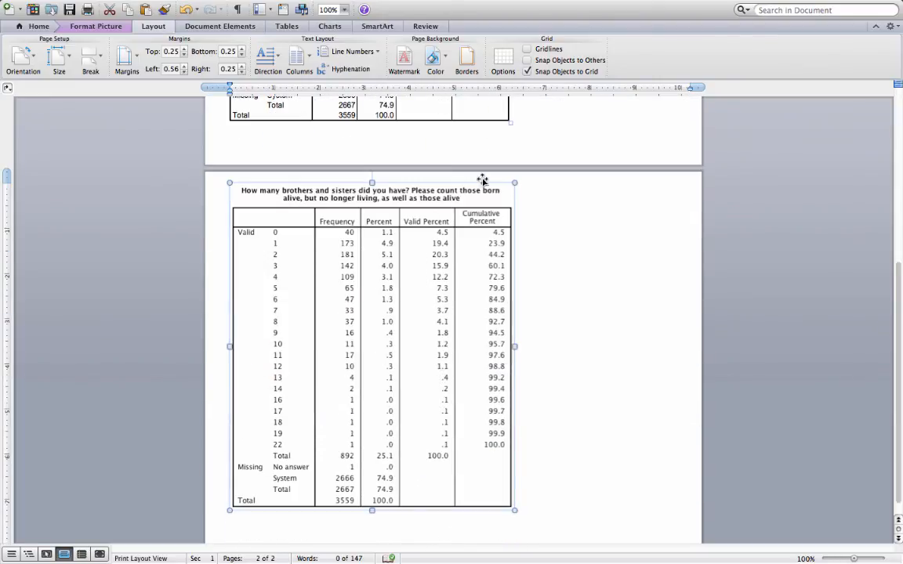